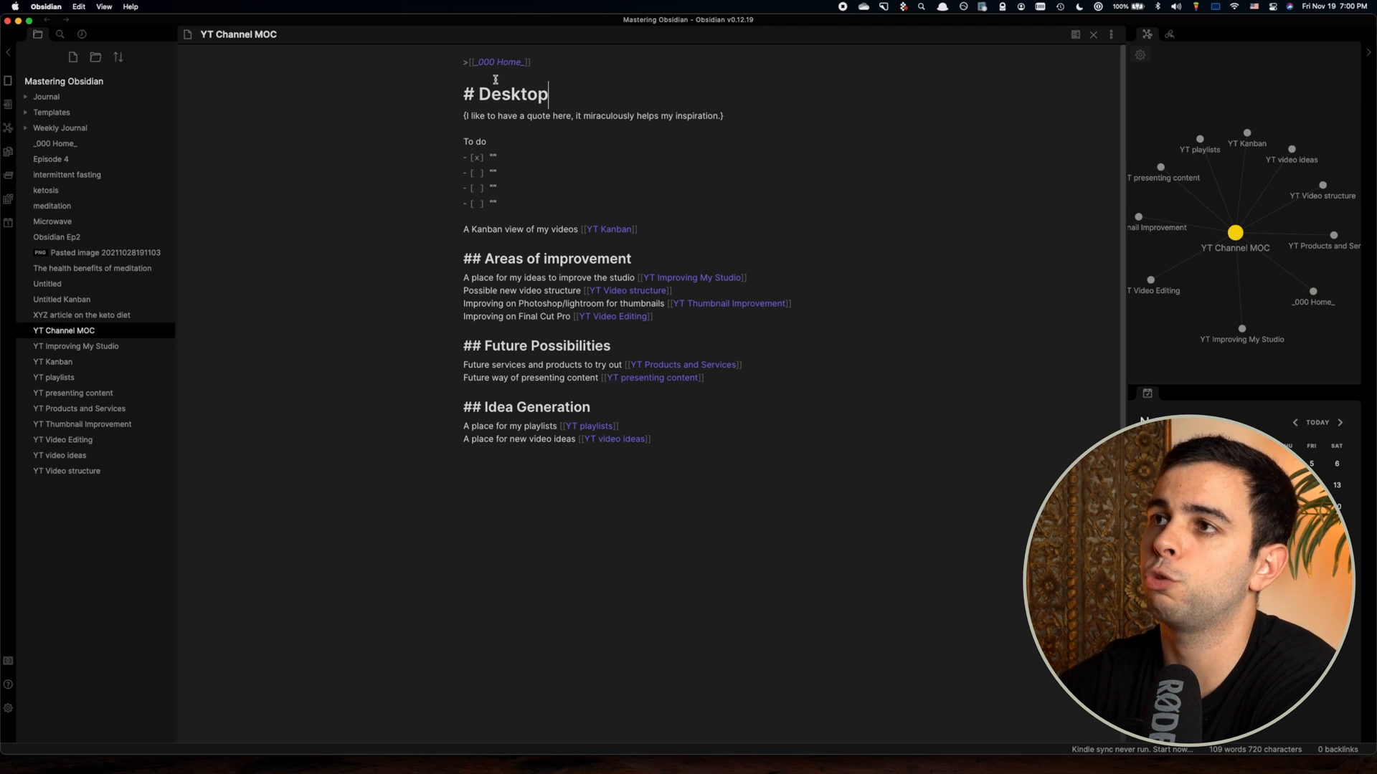
mouse_move(555, 136)
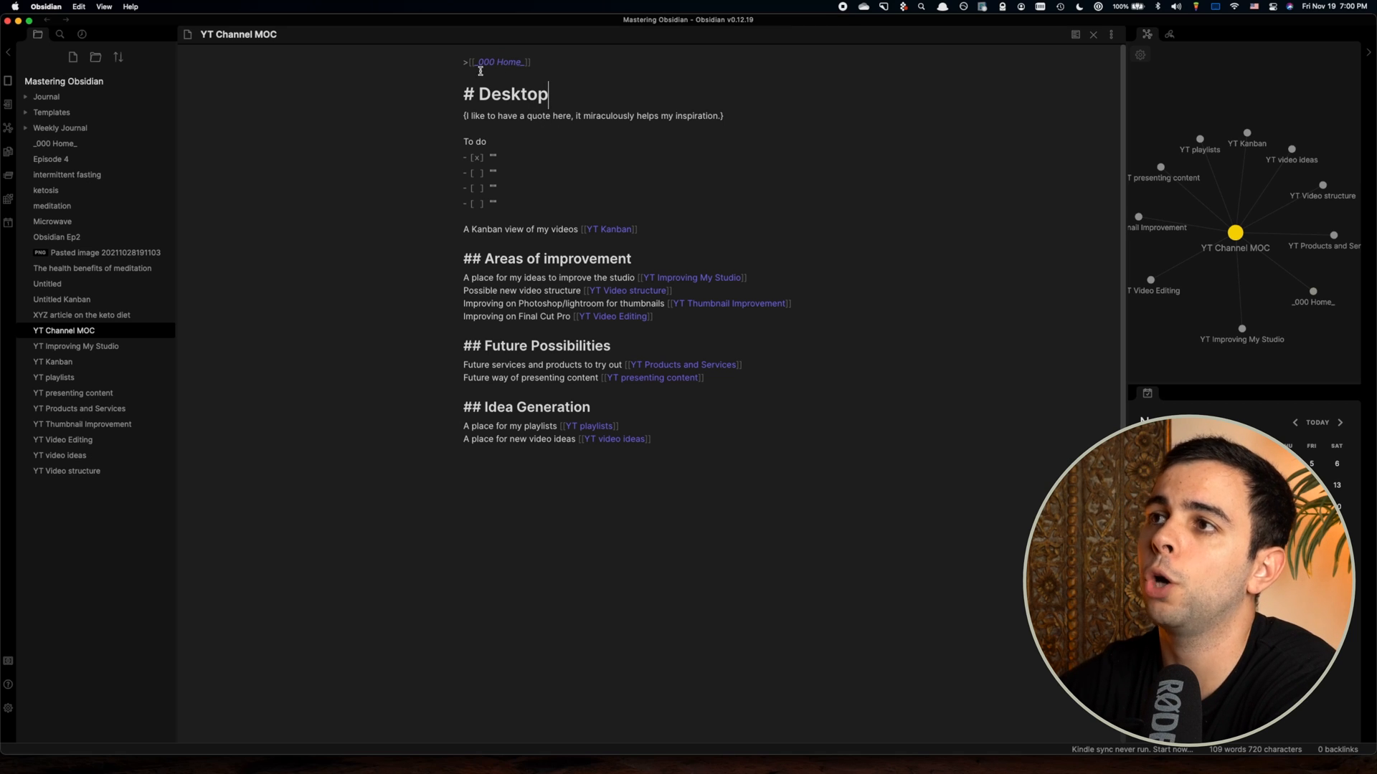
mouse_move(499, 61)
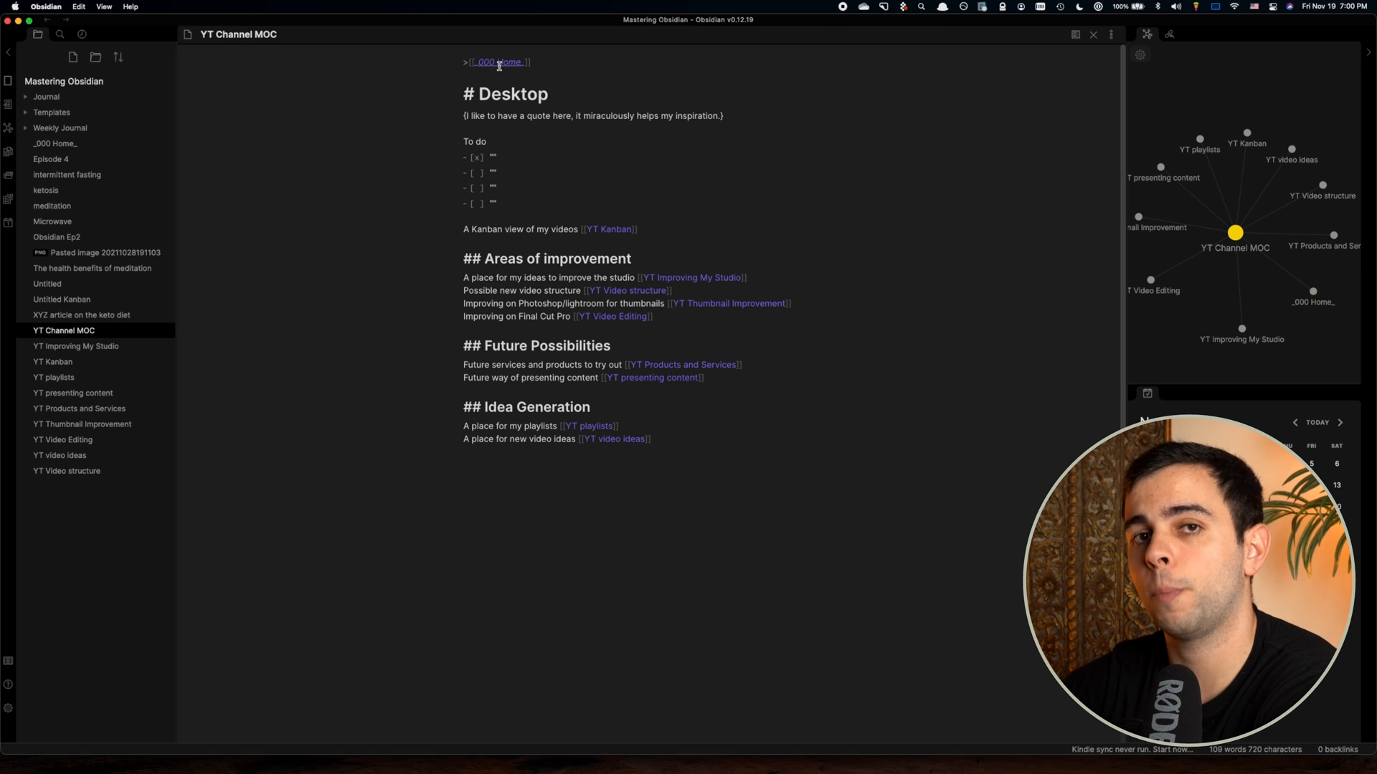
Add '[x] Some todo' under the YT Channel MOC to-do list and tick it in Reading view.
key(cmd+e)
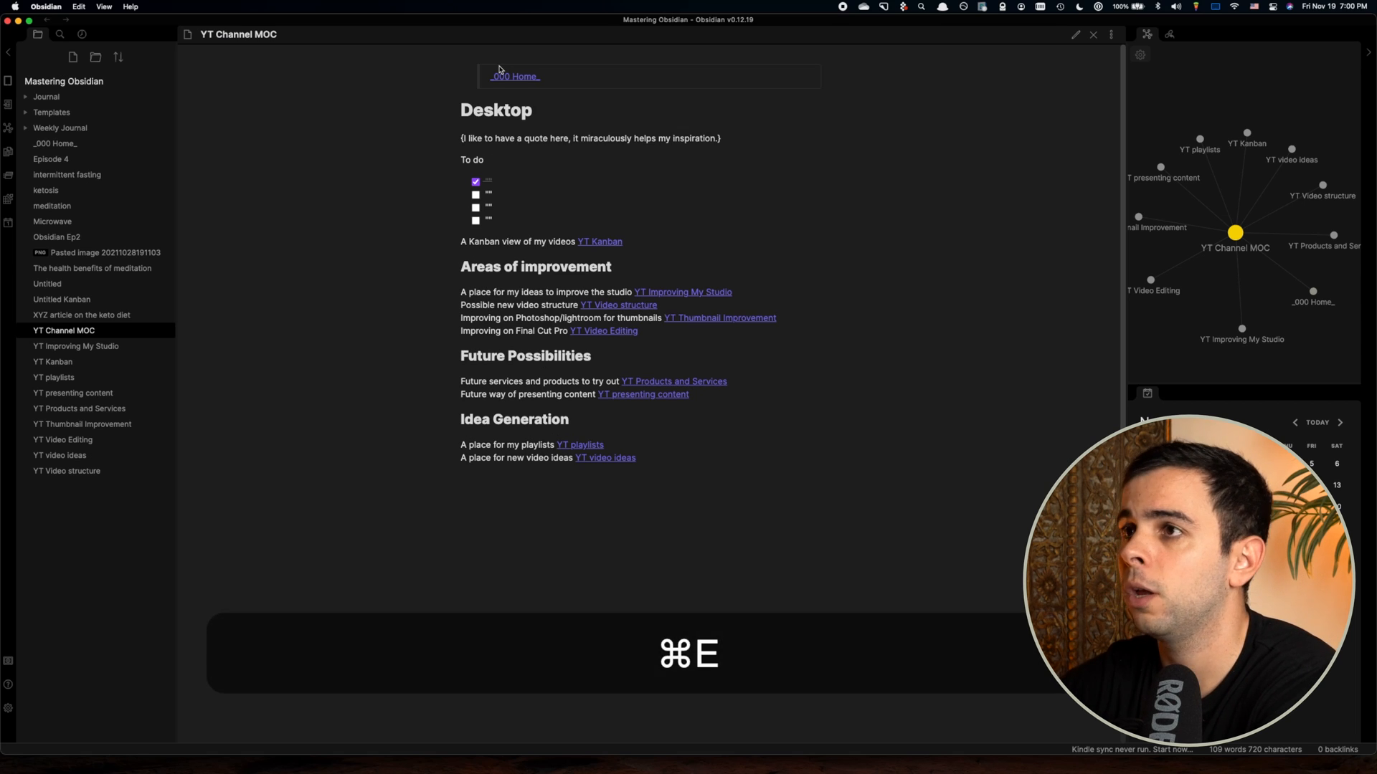
click(515, 77)
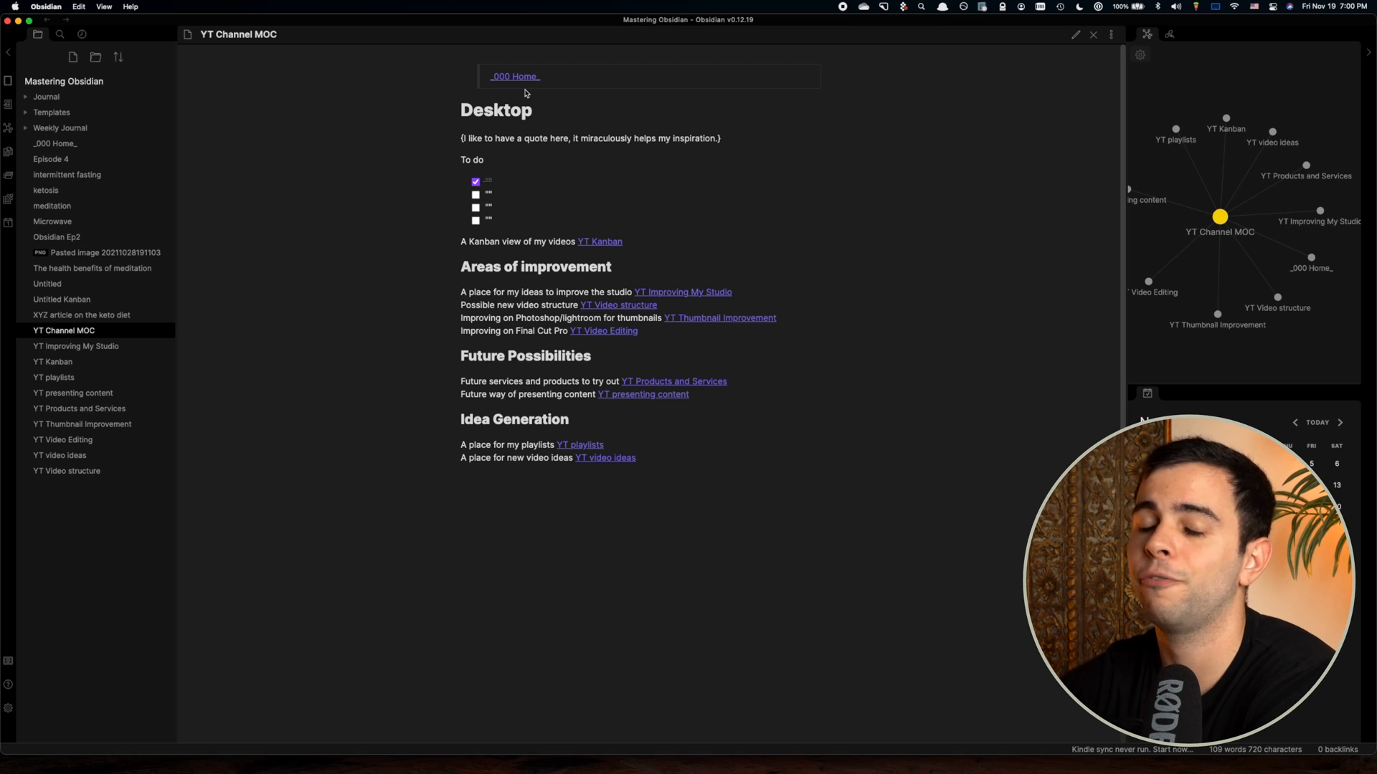
mouse_move(496, 81)
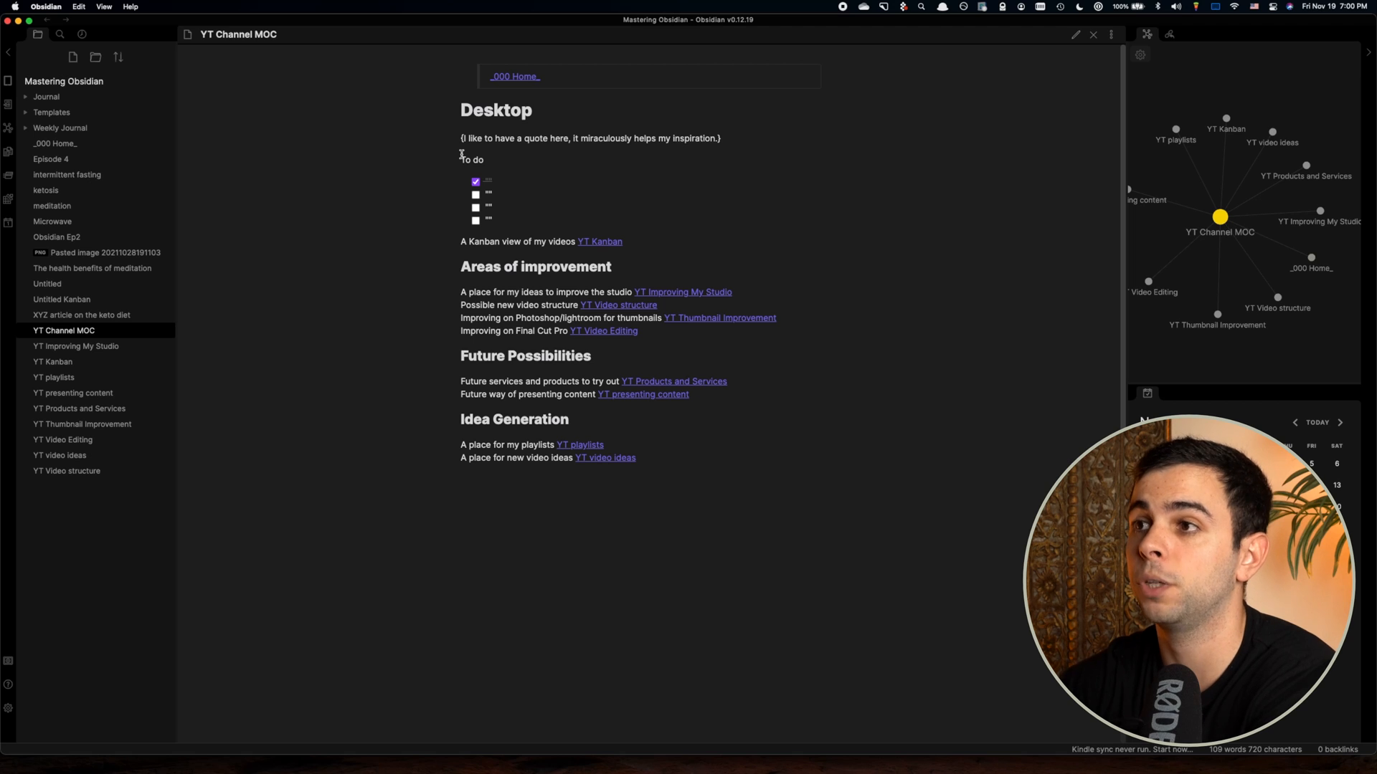
mouse_move(462, 157)
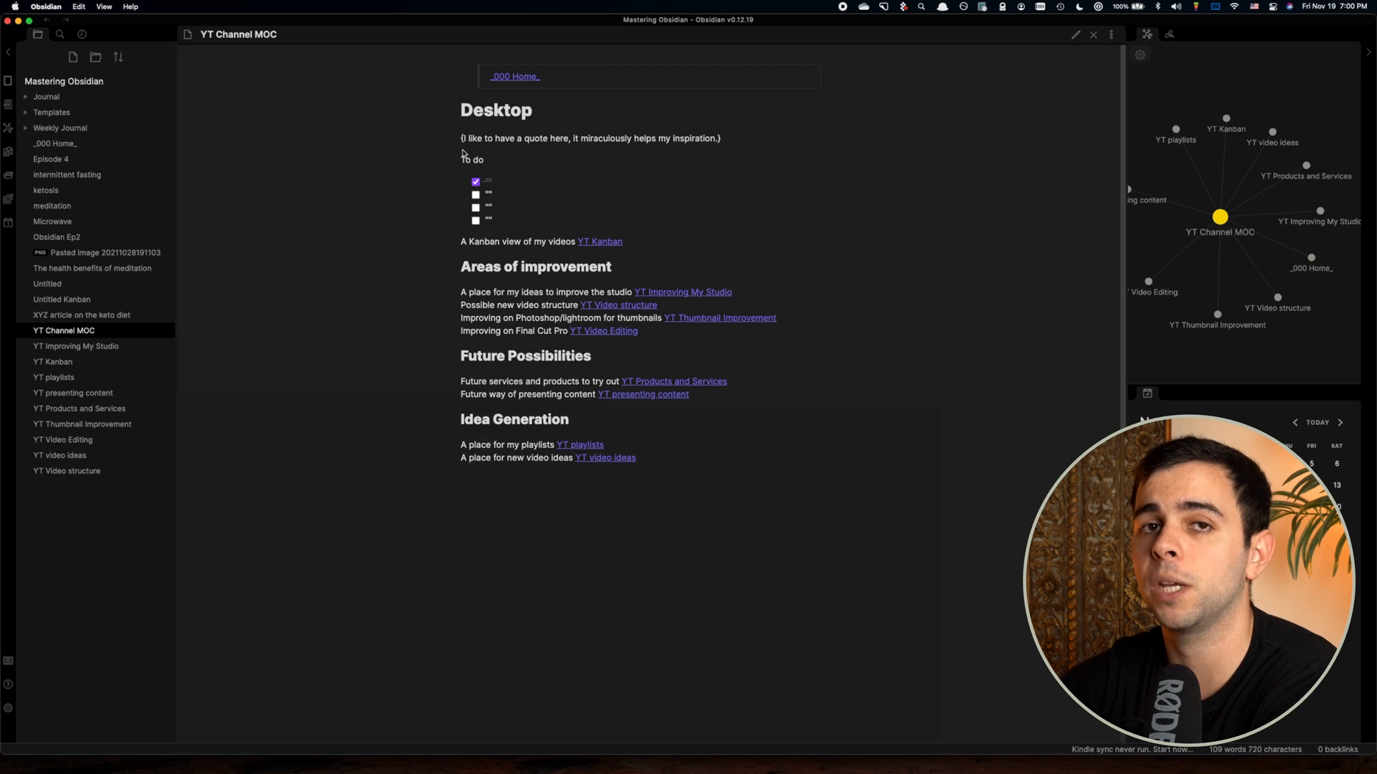
mouse_move(462, 155)
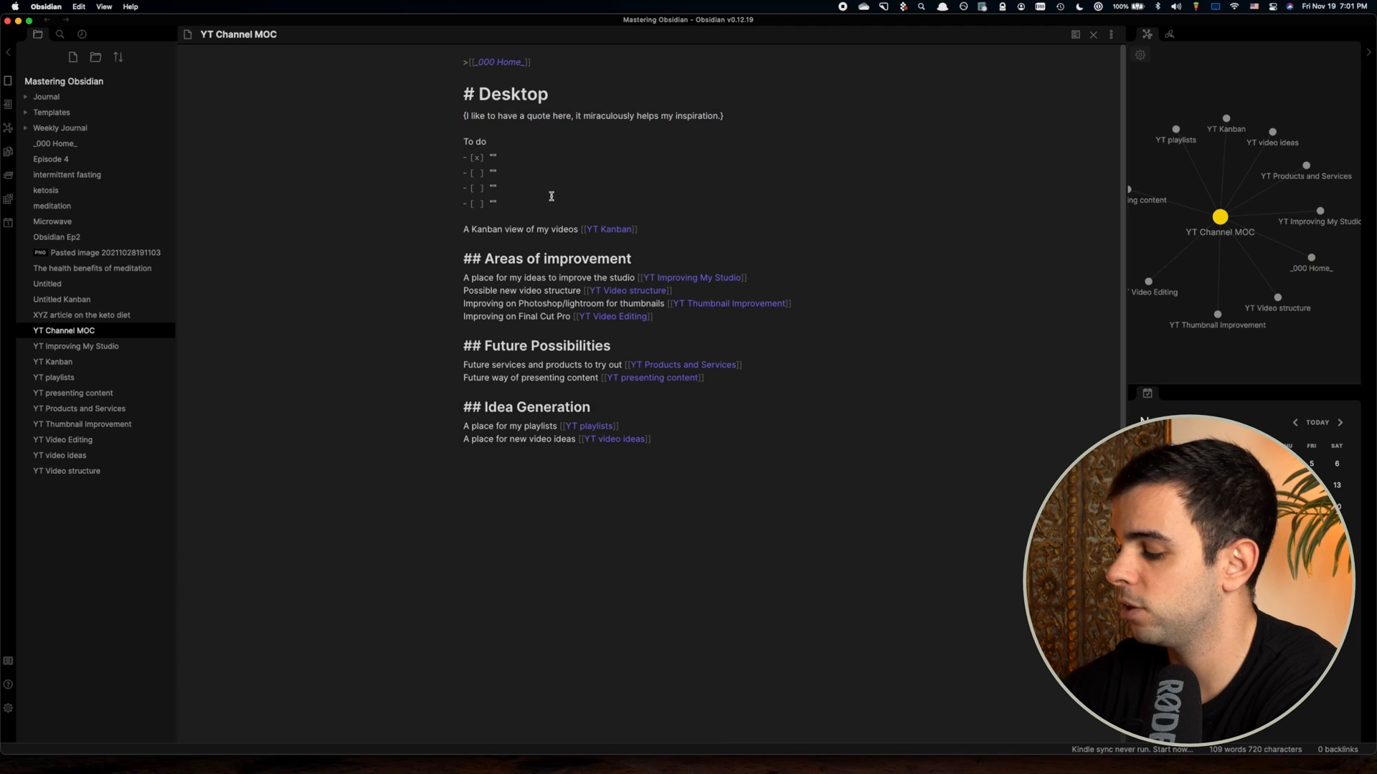
click(499, 203)
text(-)
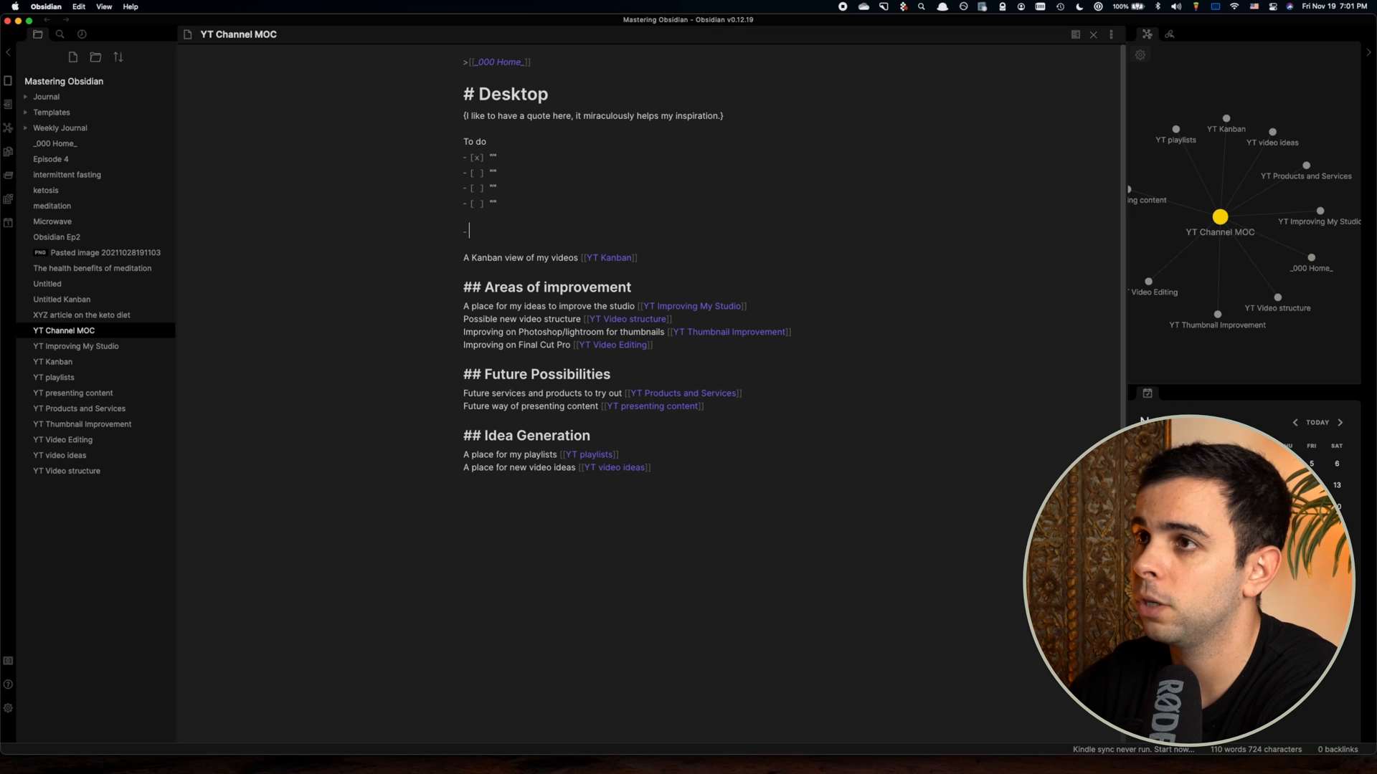
text([x])
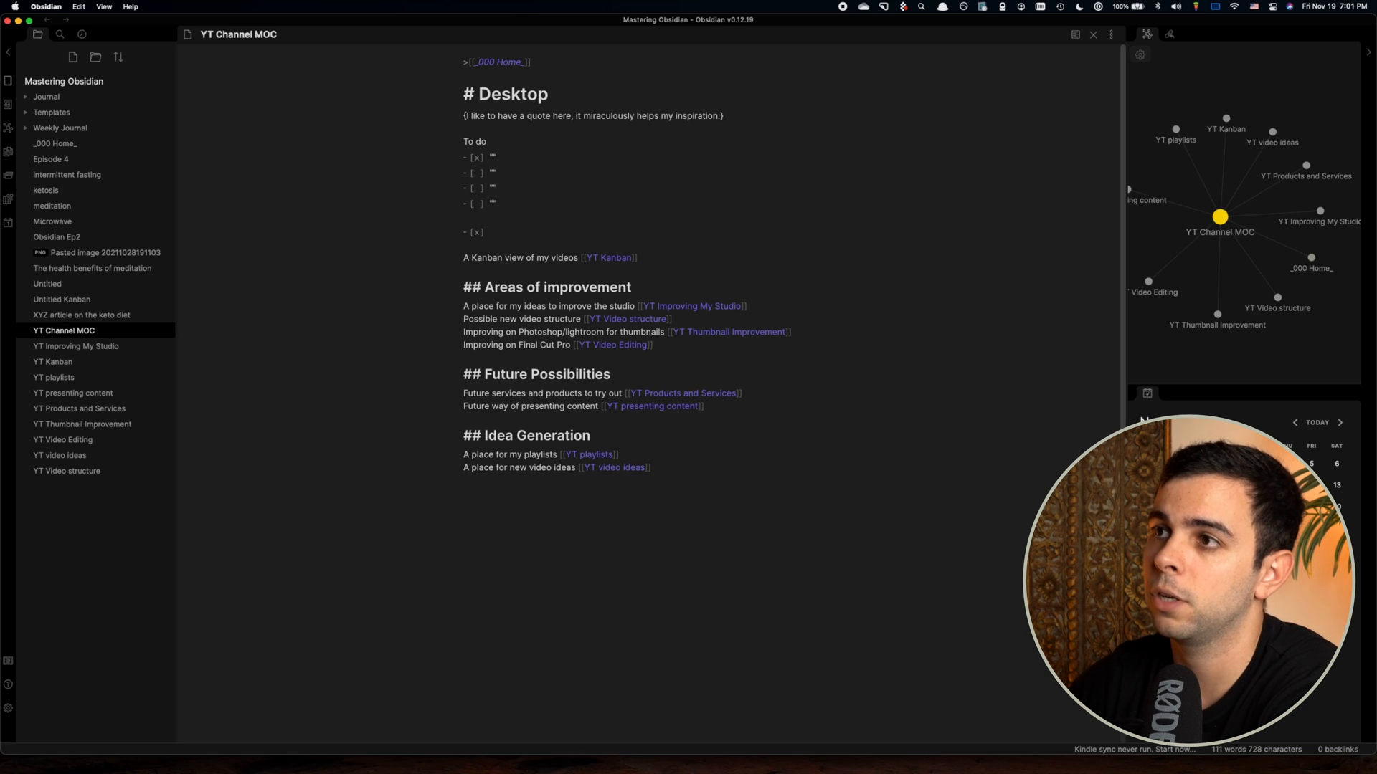
click(475, 231)
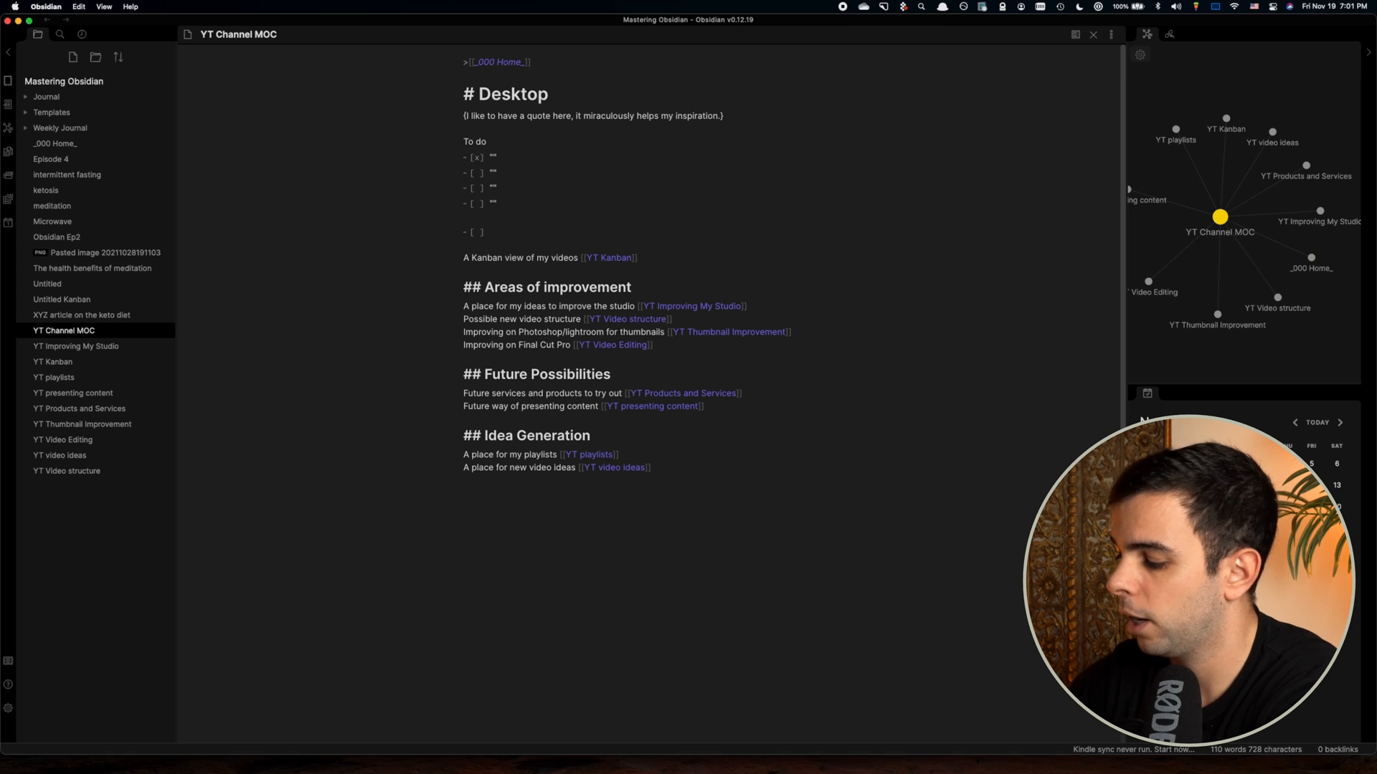
text(Some todo)
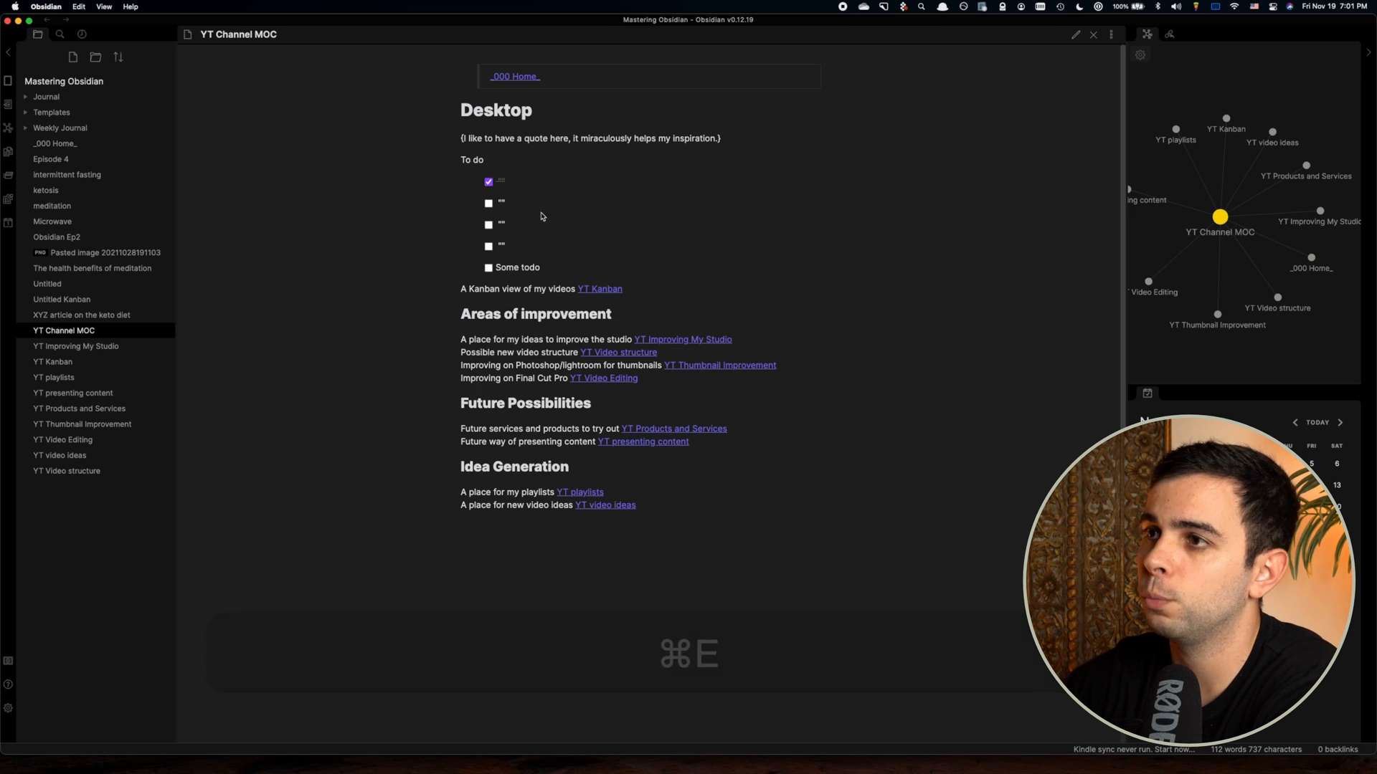
click(488, 268)
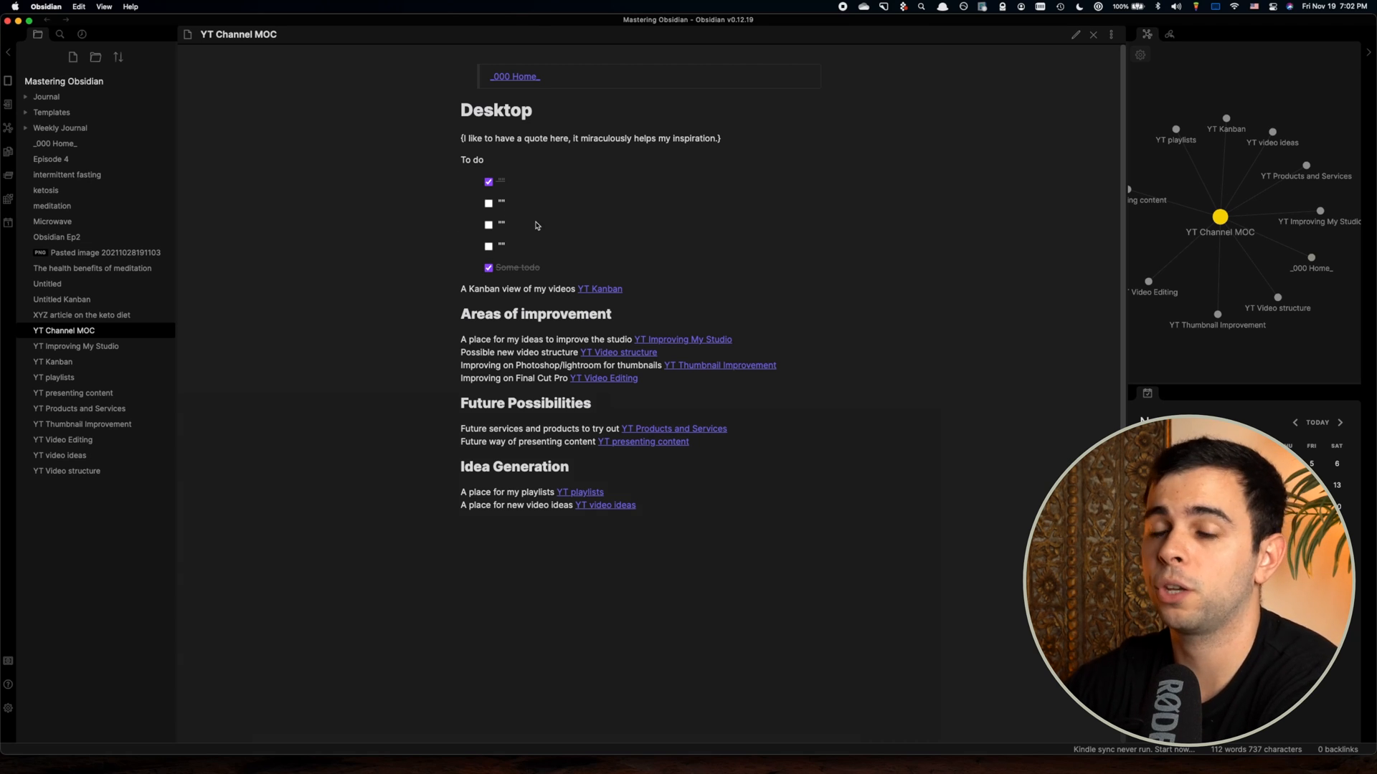
mouse_move(561, 256)
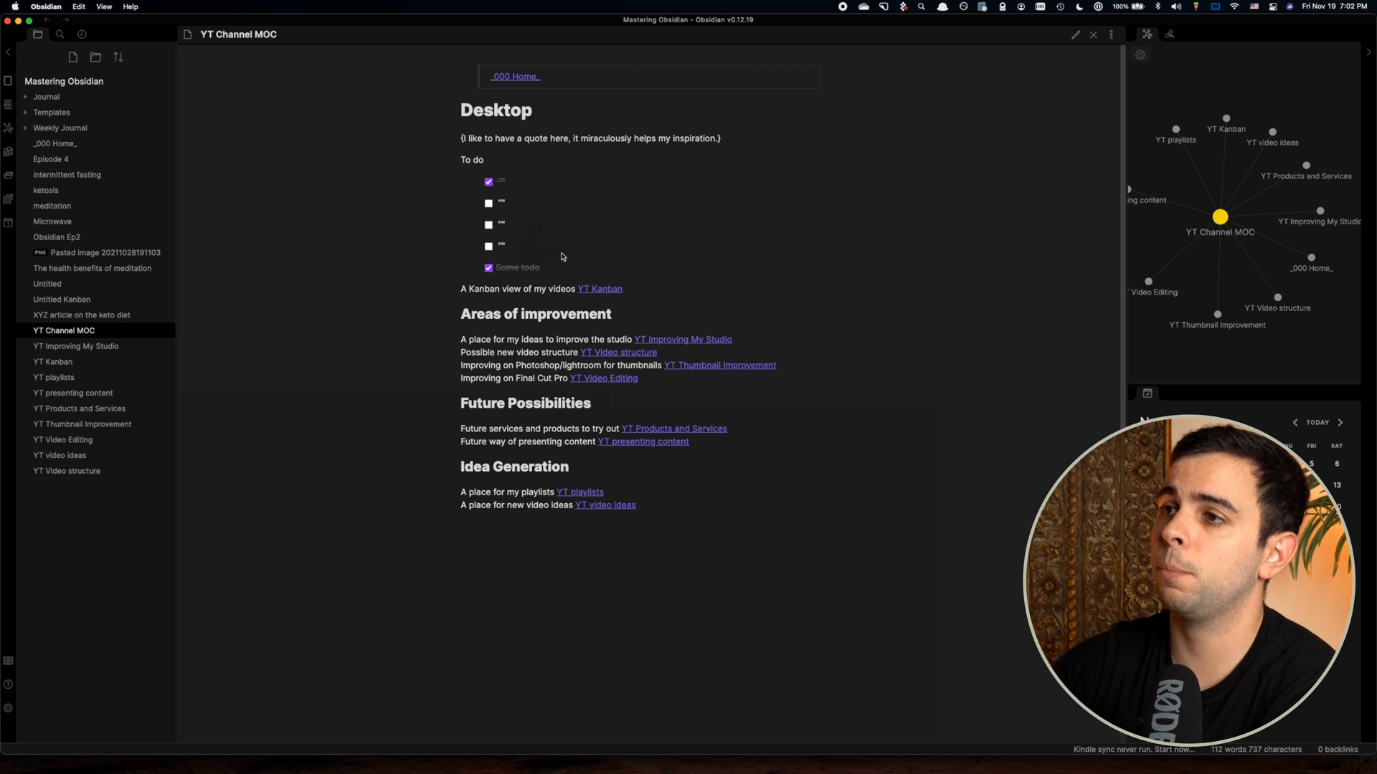
mouse_move(523, 124)
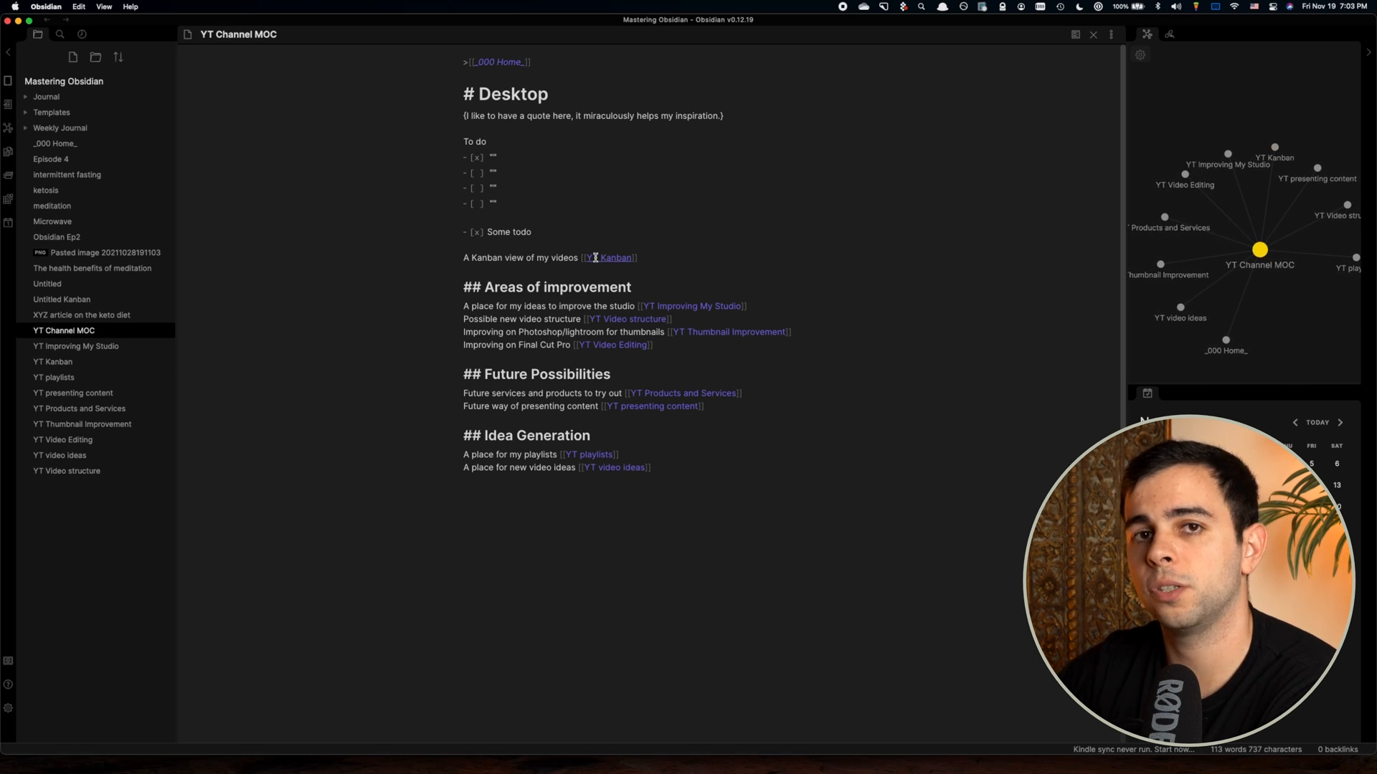
Return the YT Channel MOC note to editing and bring up the Quick Switcher listing YT notes.
click(531, 232)
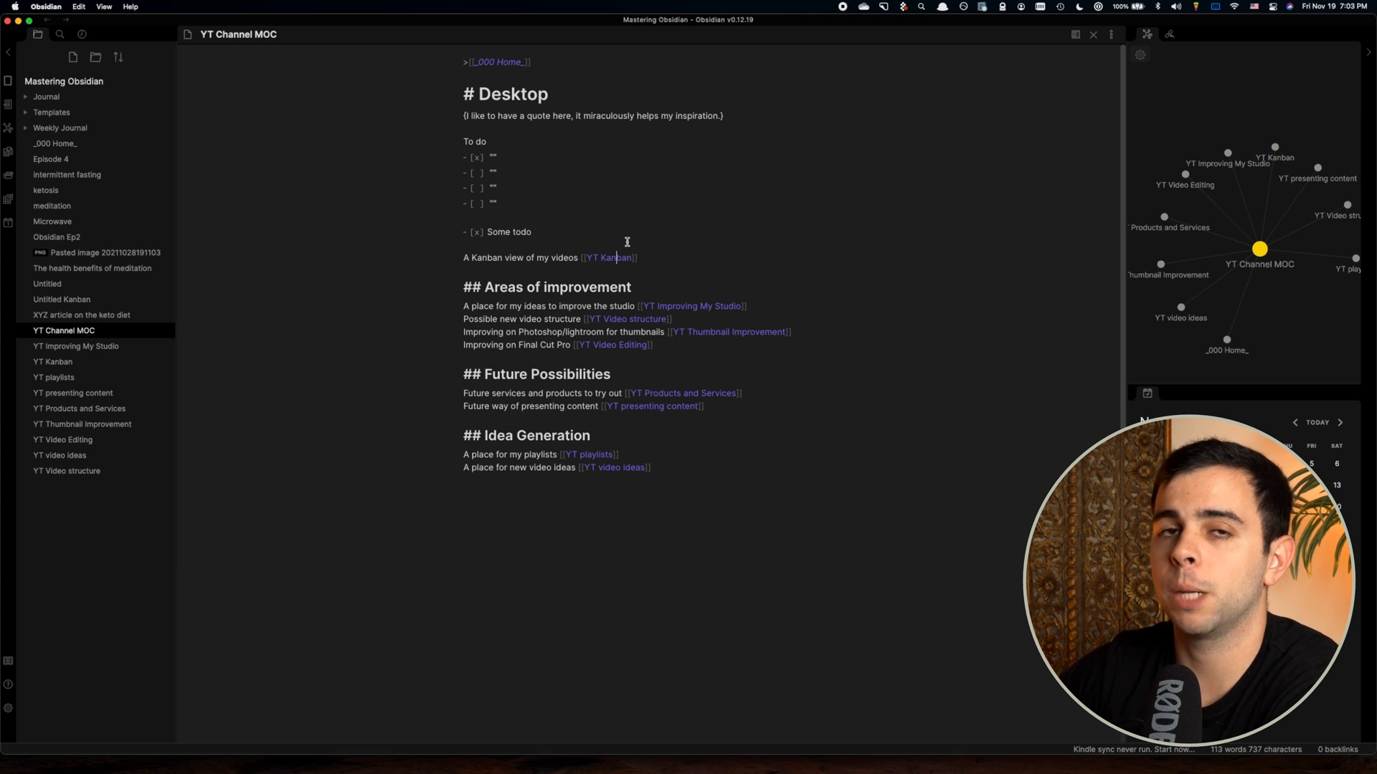
mouse_move(422, 194)
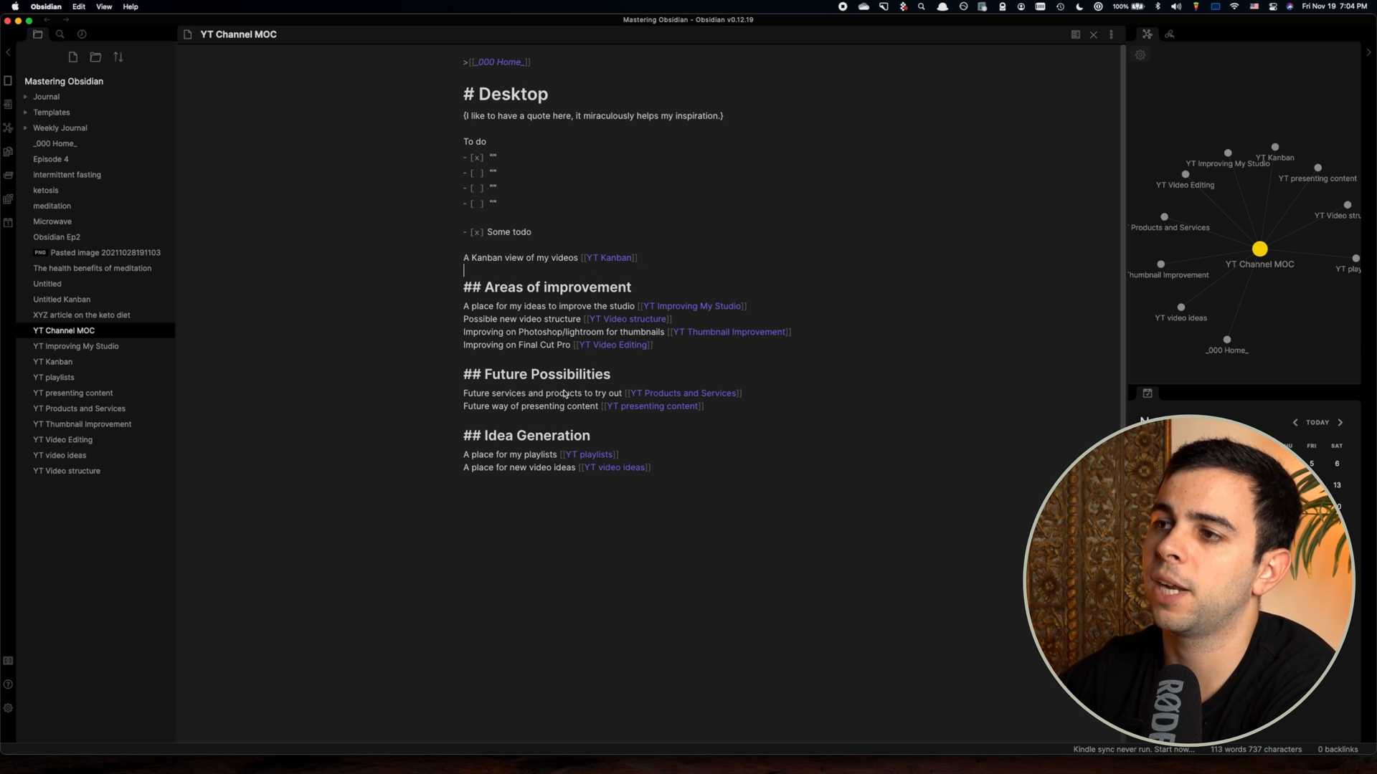
double_click(545, 94)
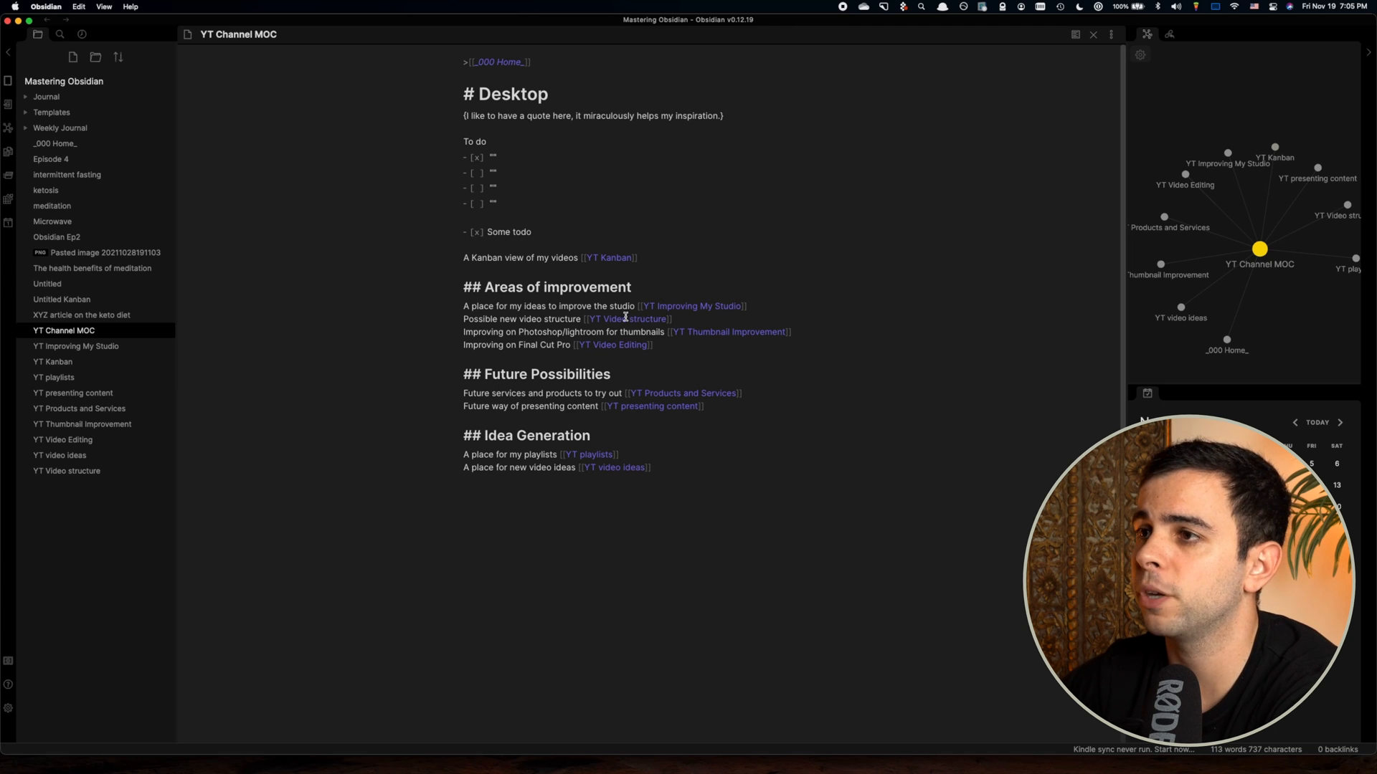
mouse_move(584, 343)
text(Y)
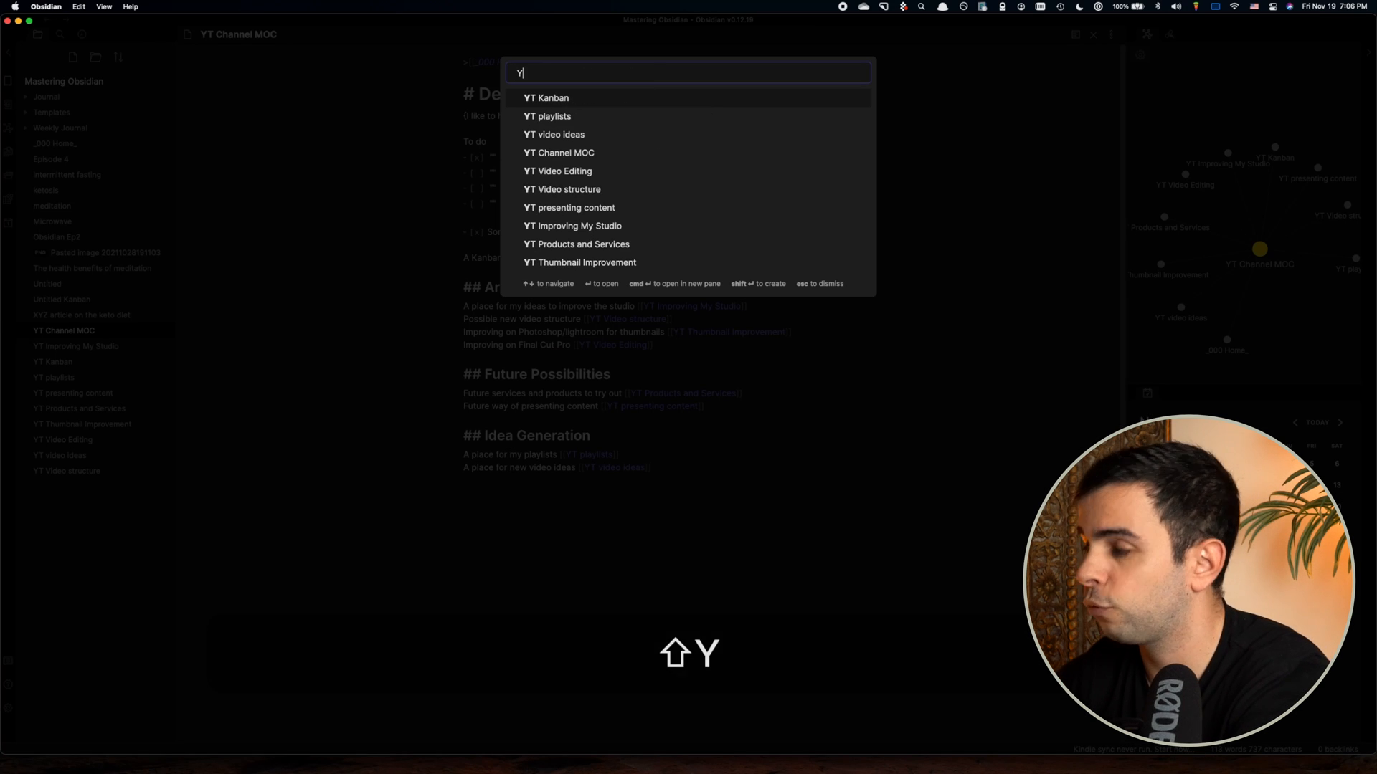
Filter the Quick Switcher down to YT Video Editing, then dismiss it.
text(T edit)
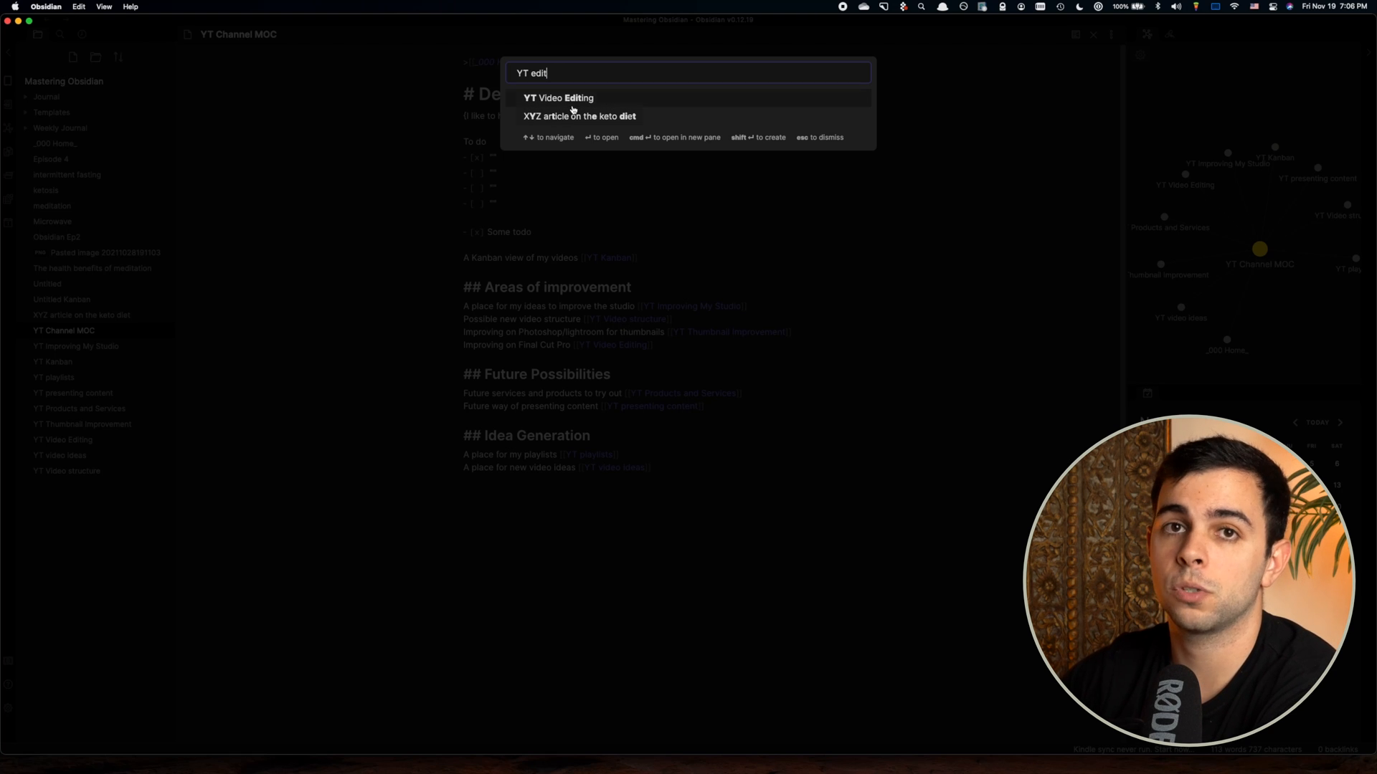
key(escape)
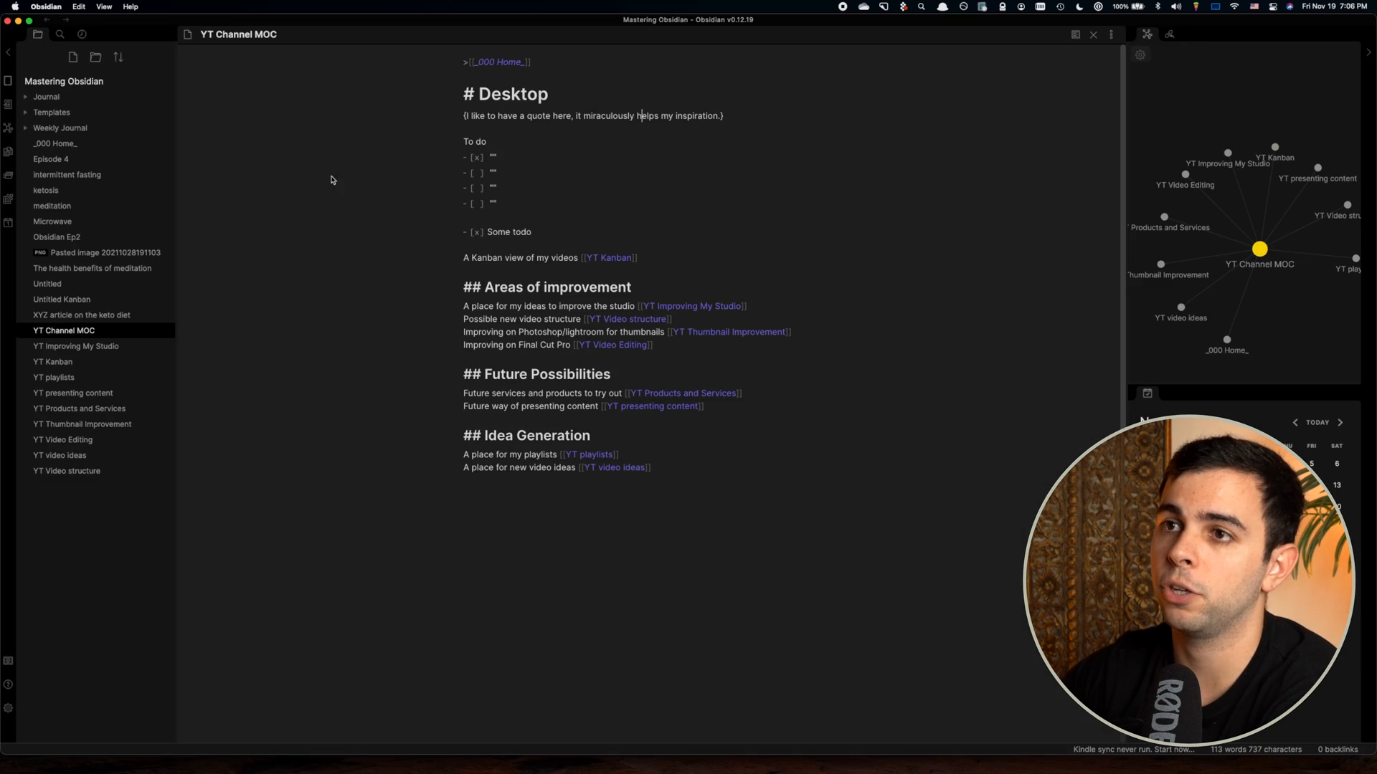
mouse_move(60, 455)
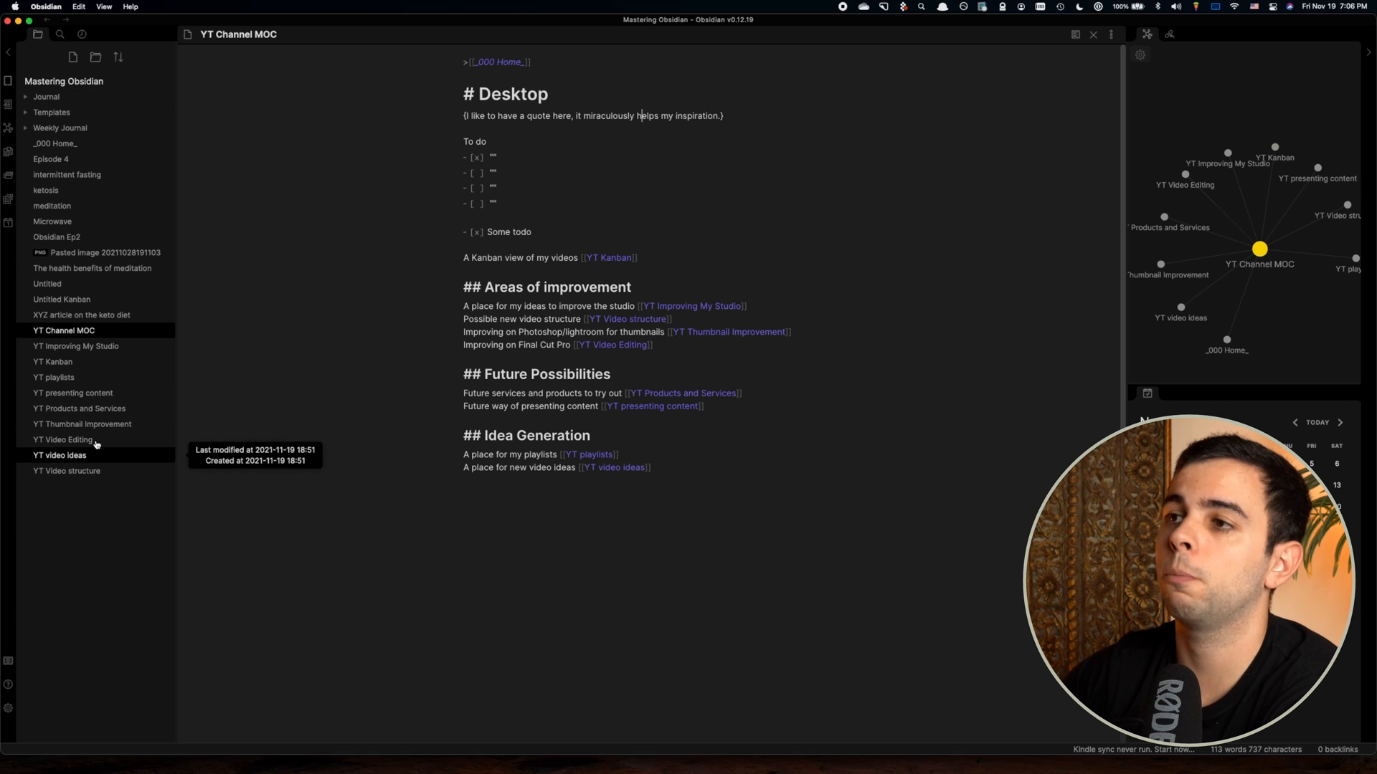
mouse_move(1049, 463)
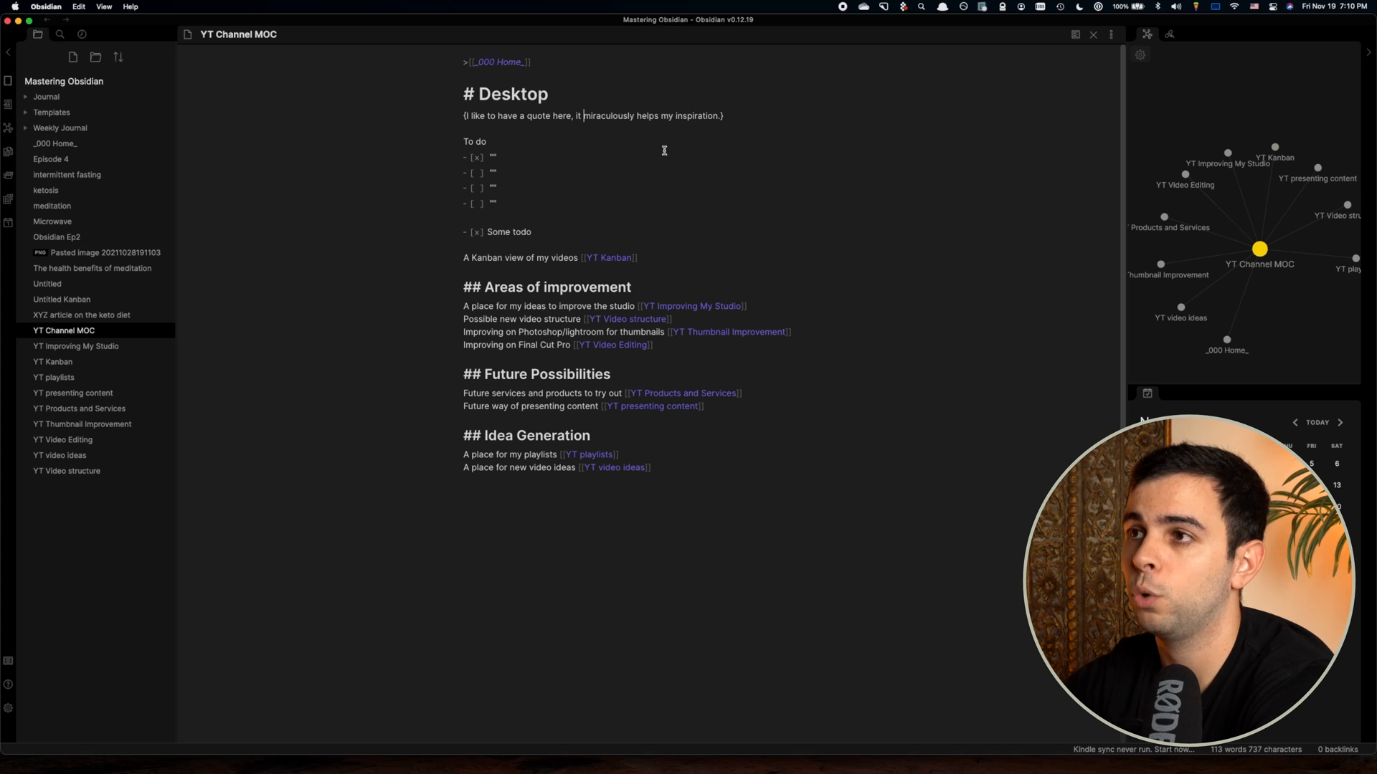
mouse_move(682, 249)
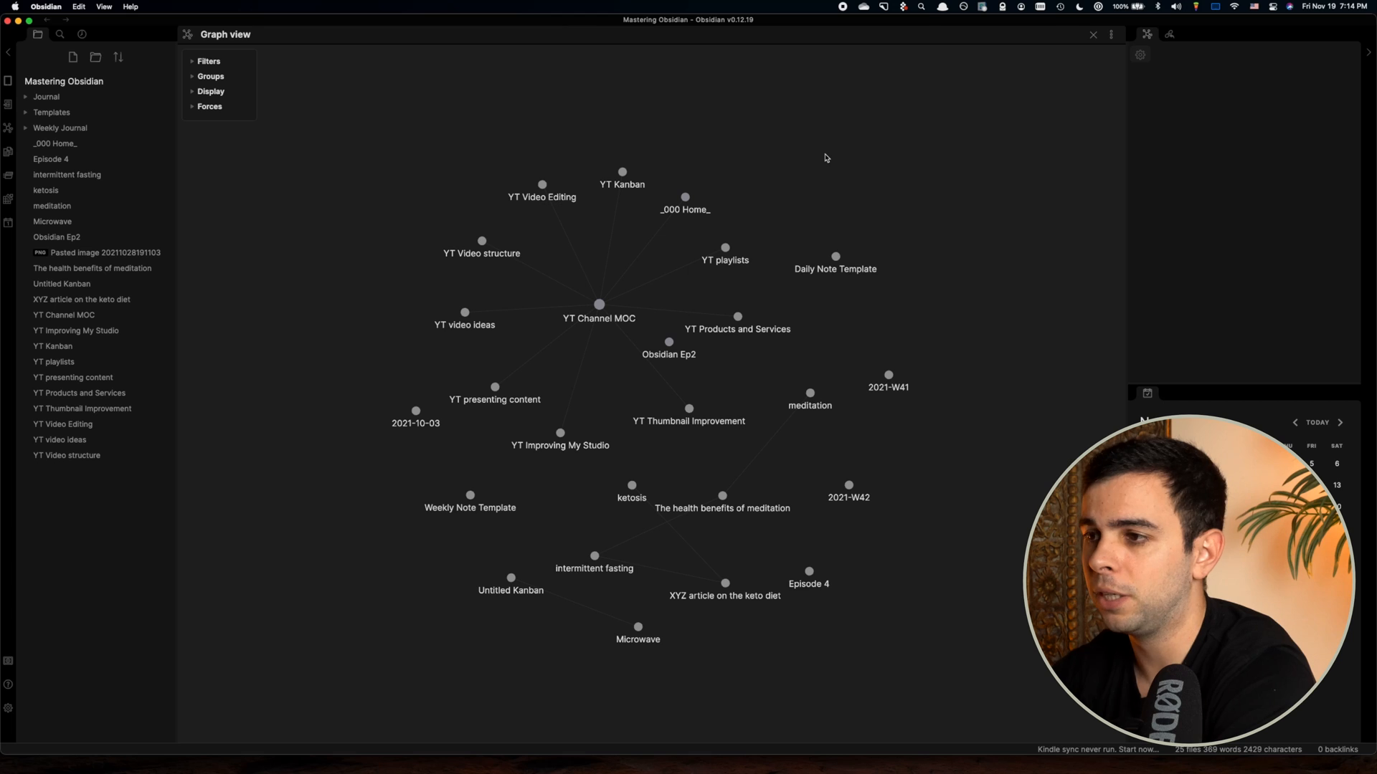
mouse_move(853, 144)
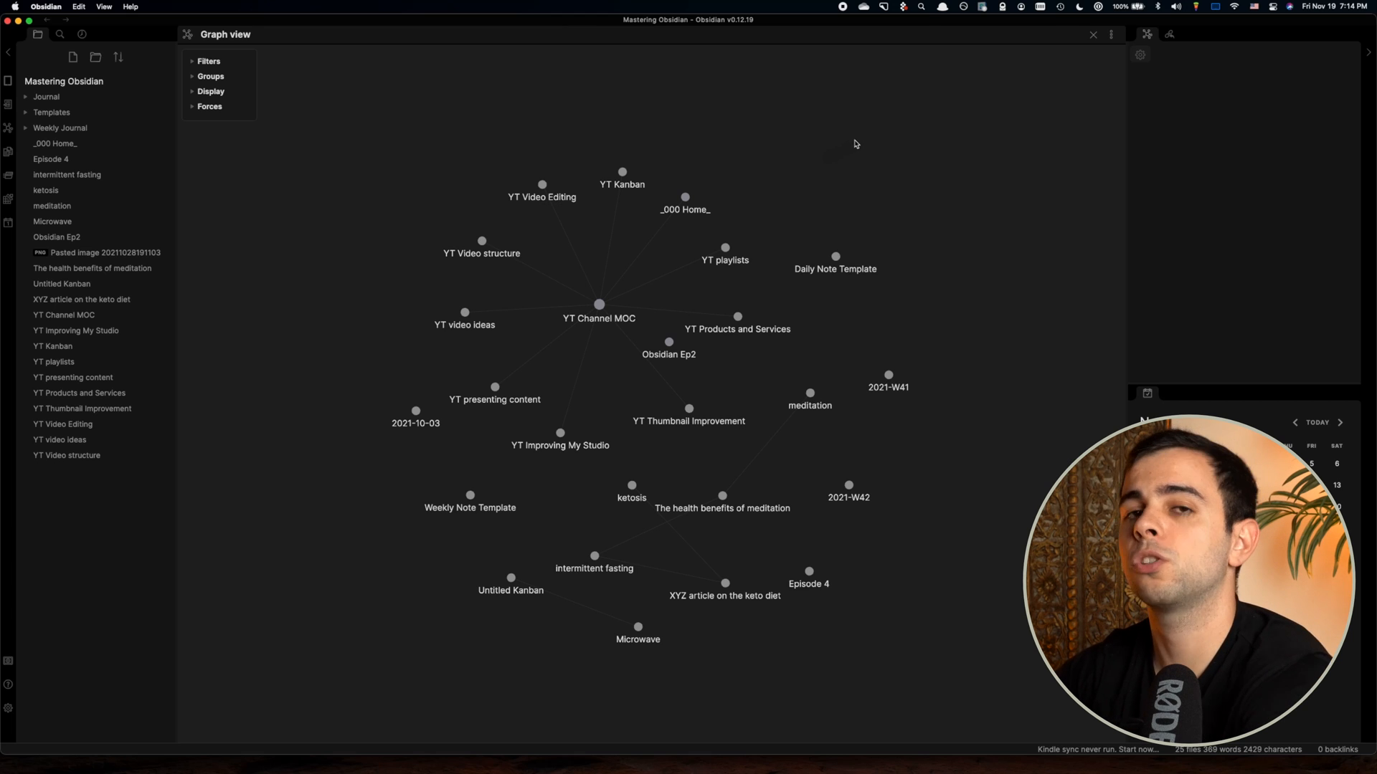
mouse_move(849, 144)
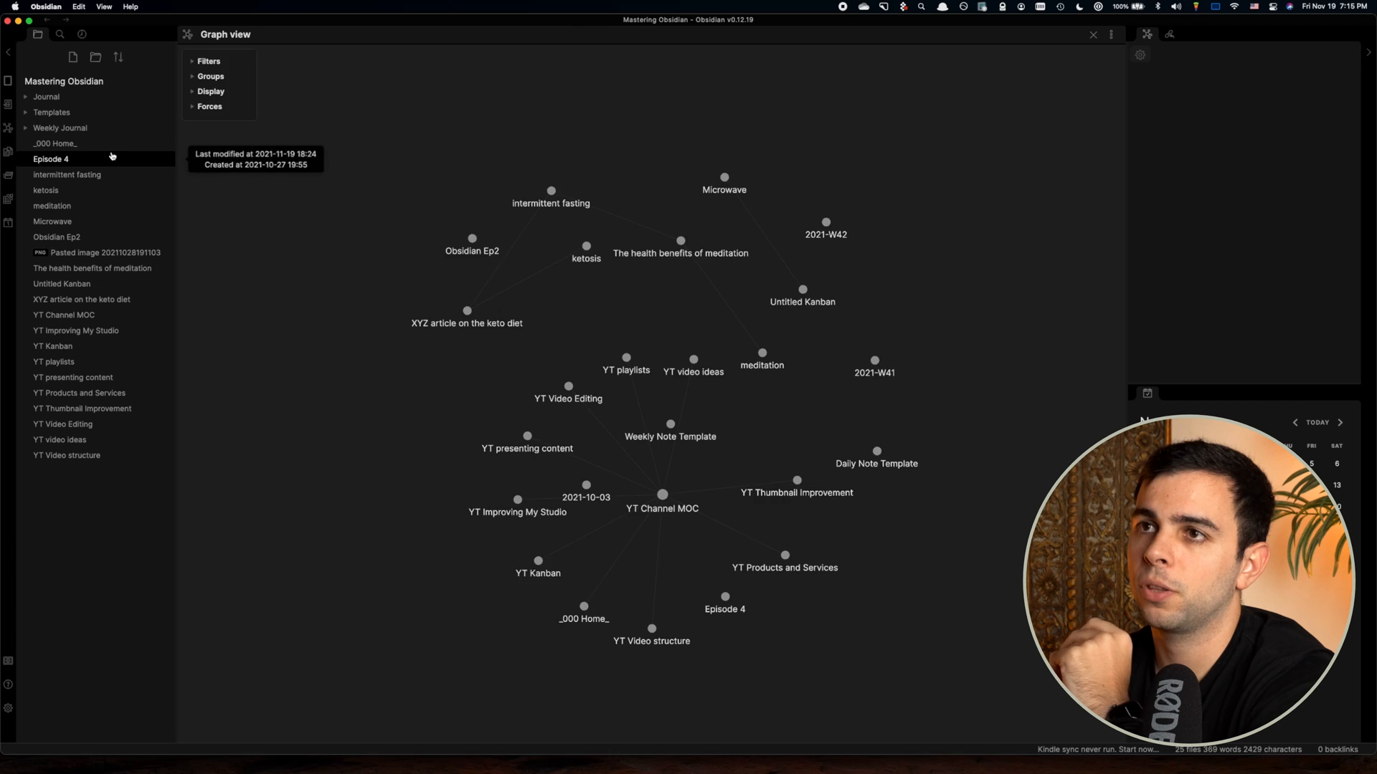
Open the _000 Home_ note from the file explorer sidebar.
click(54, 144)
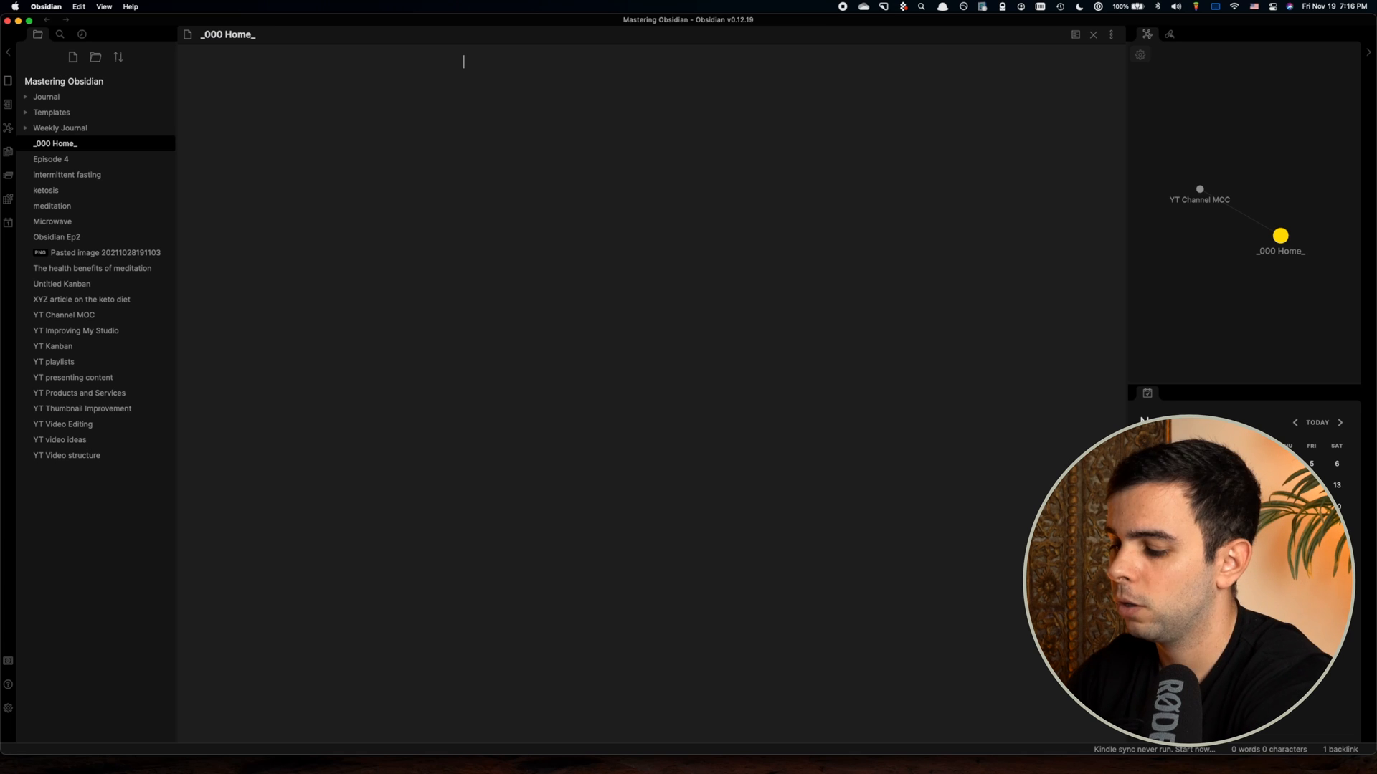
Type a '# Home' heading into the _000 Home note.
text(# Ho)
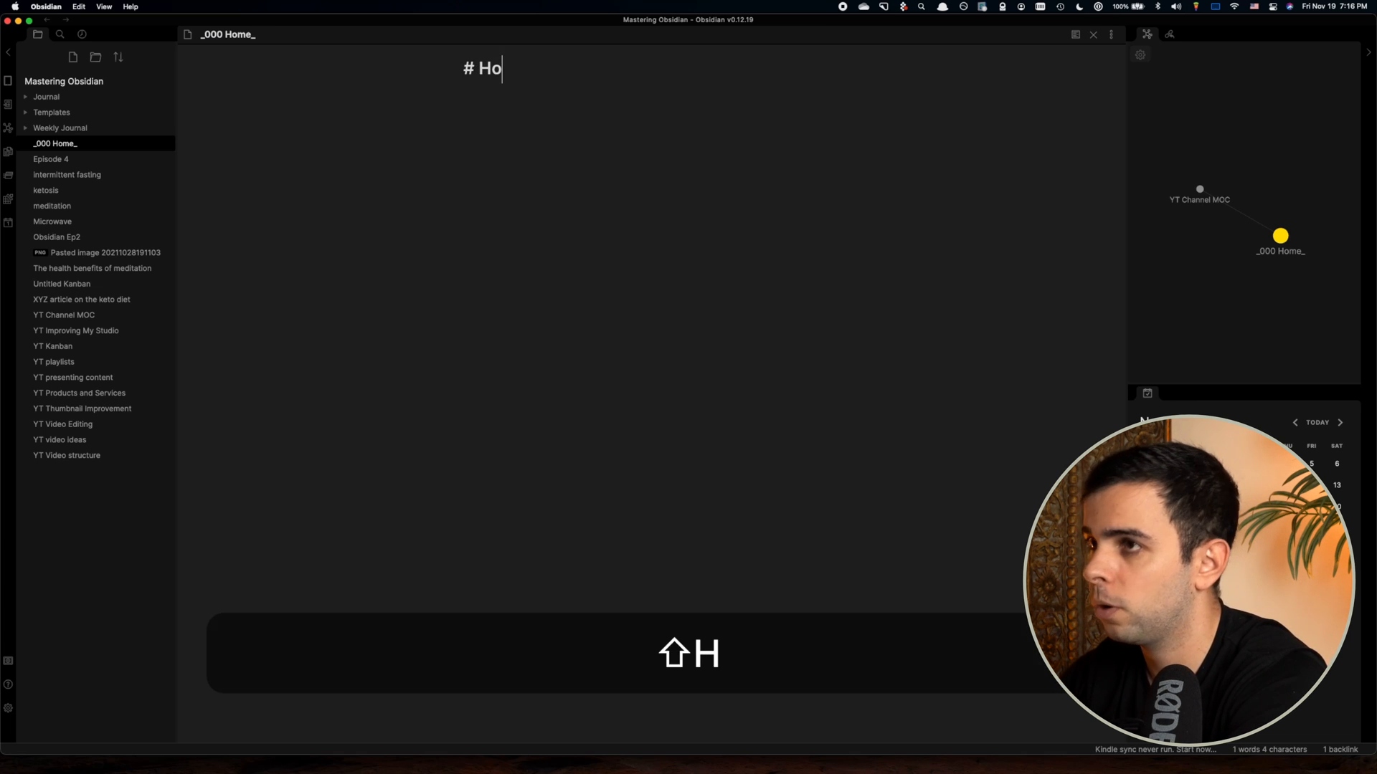
text(me)
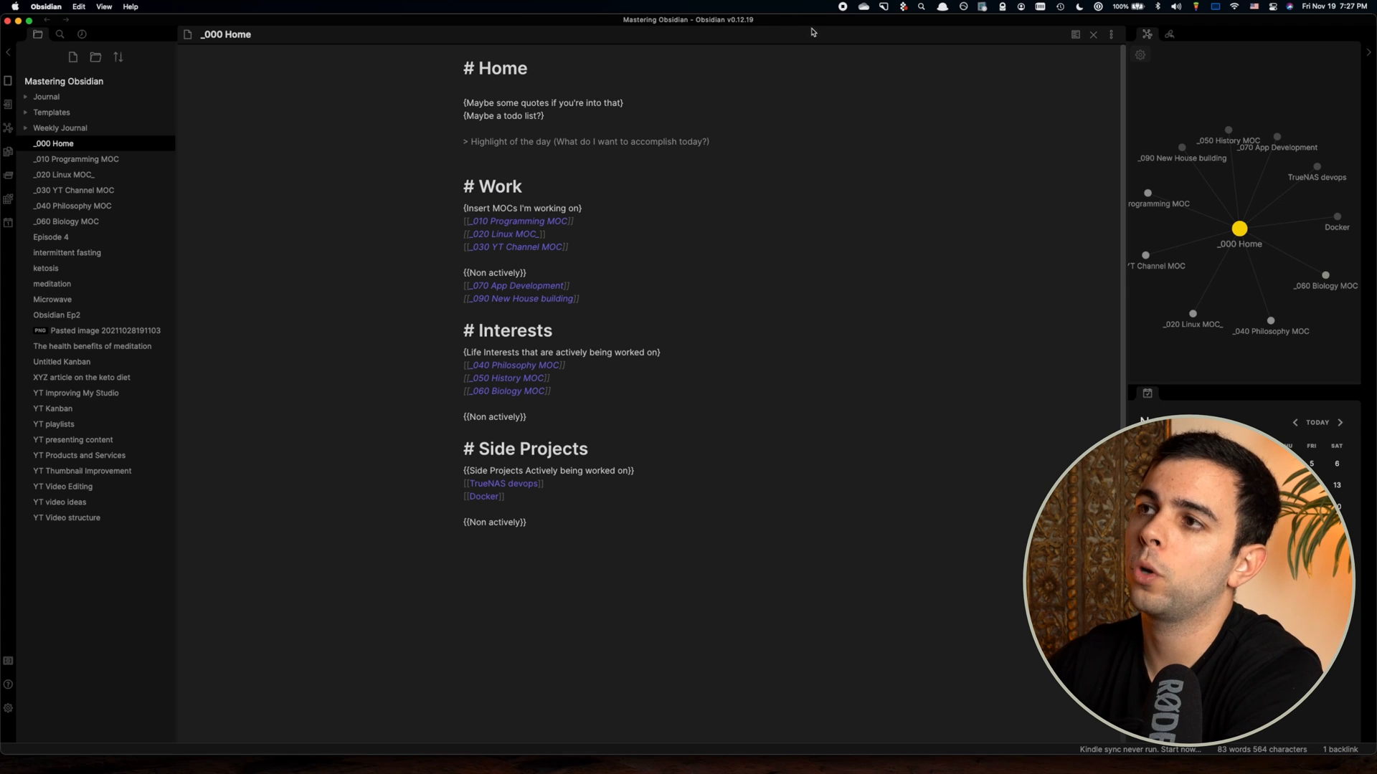
mouse_move(626, 88)
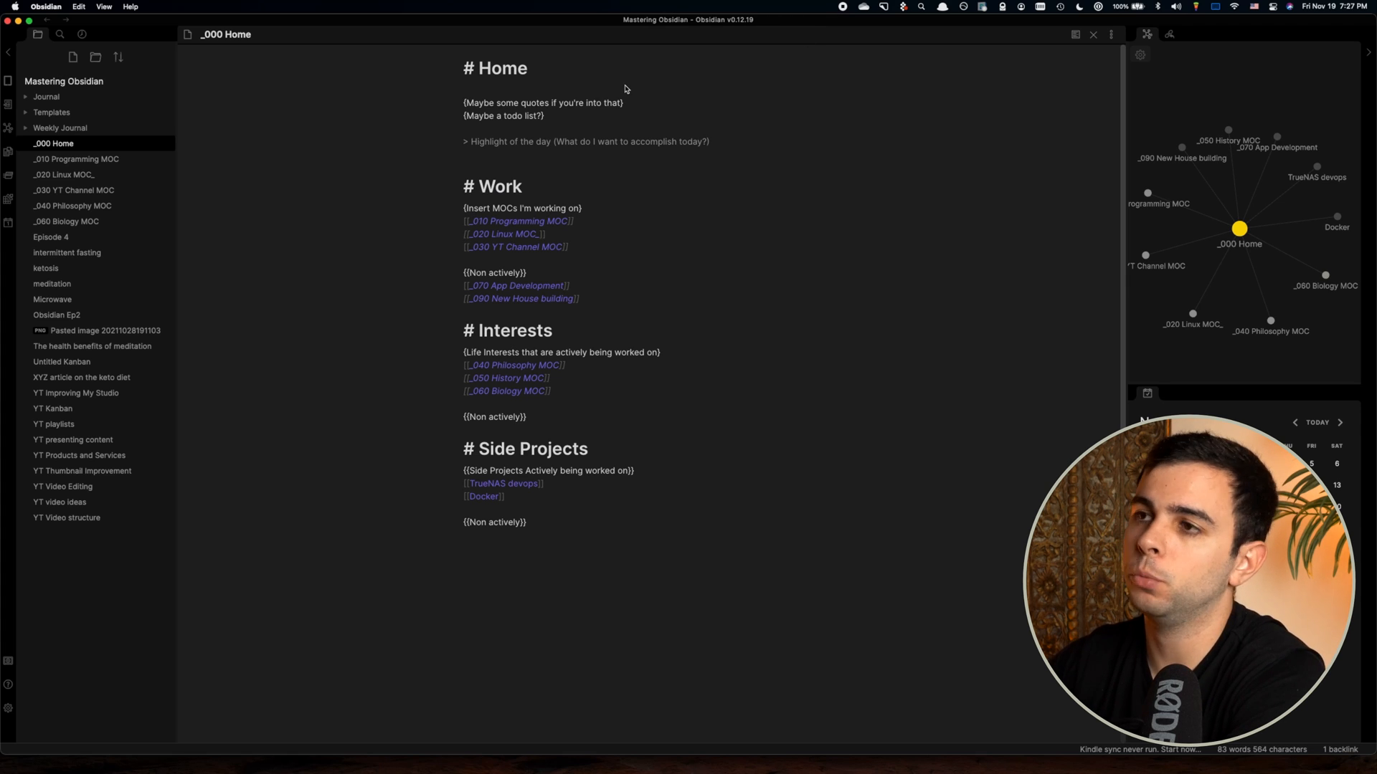
mouse_move(611, 112)
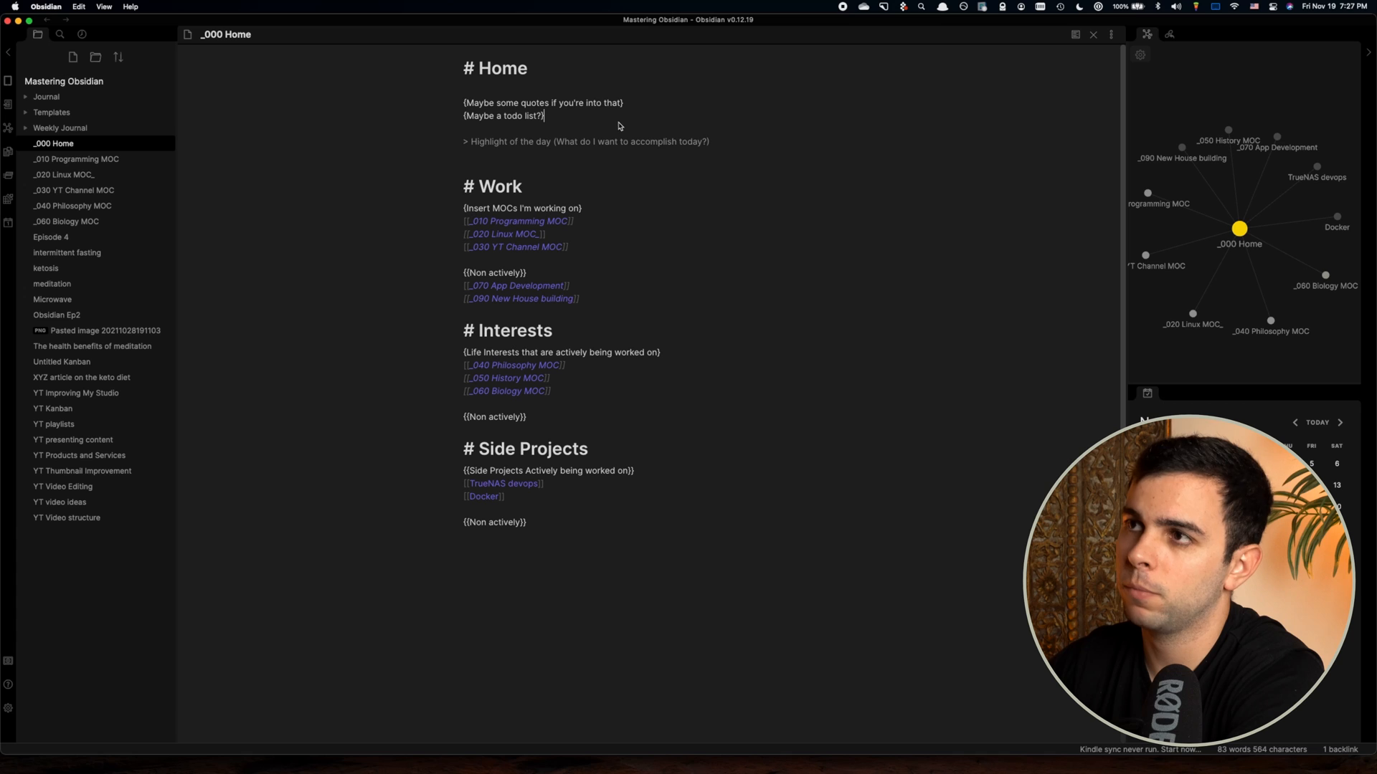
double_click(531, 115)
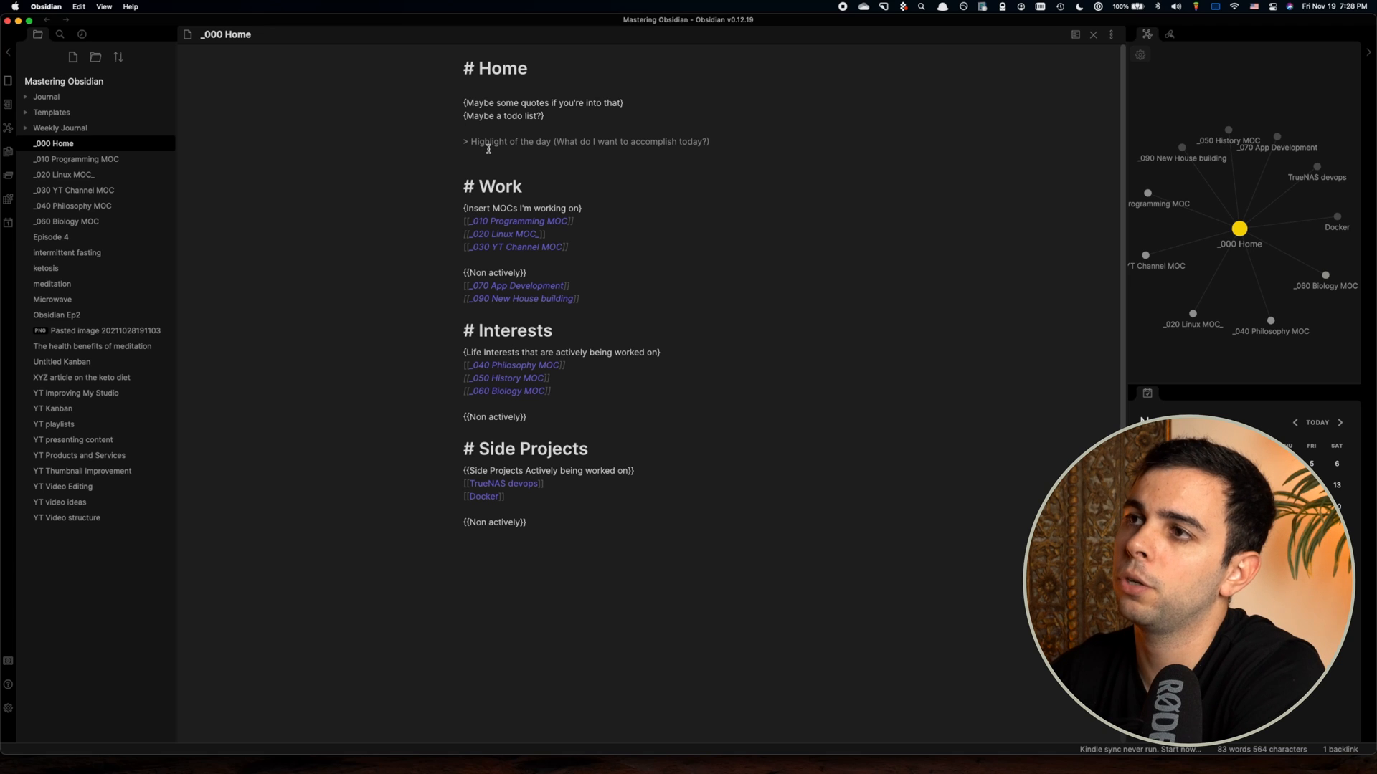
click(466, 155)
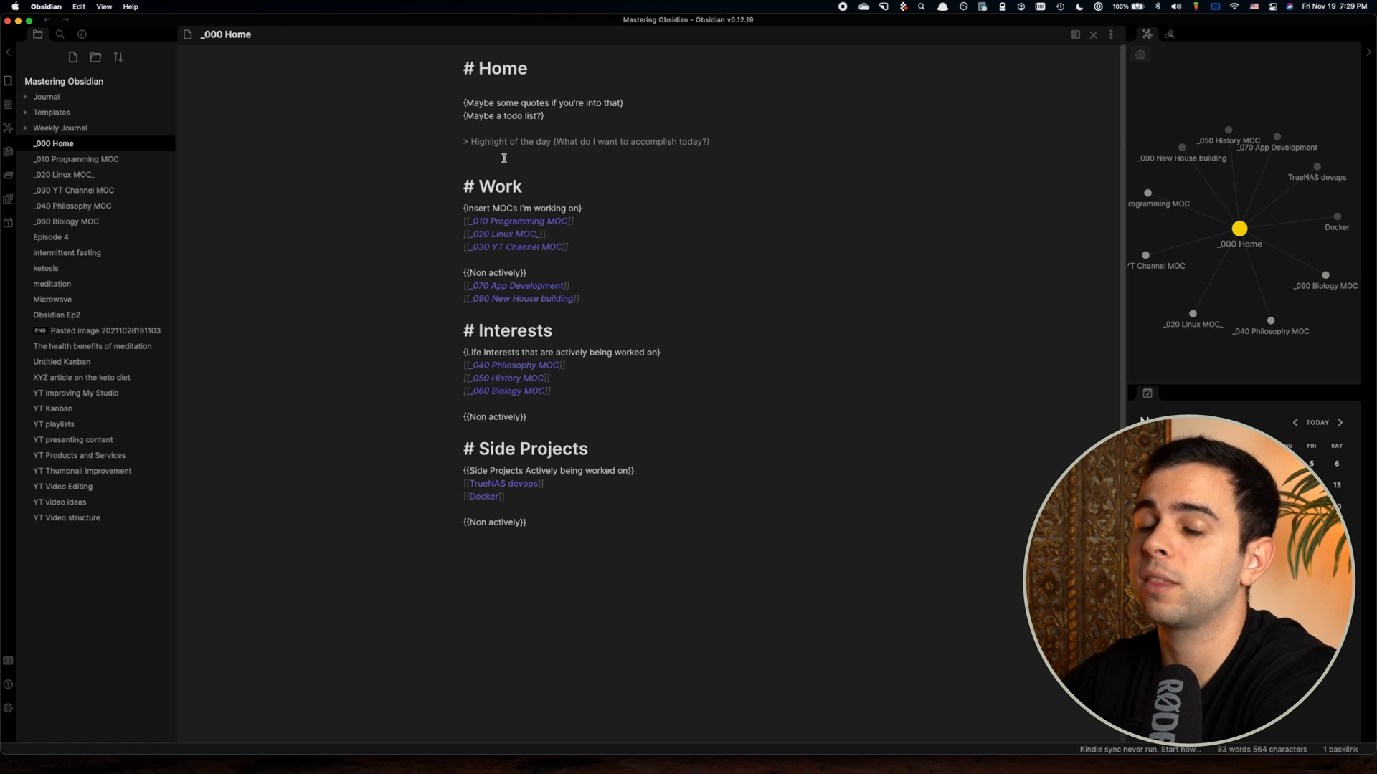
click(466, 153)
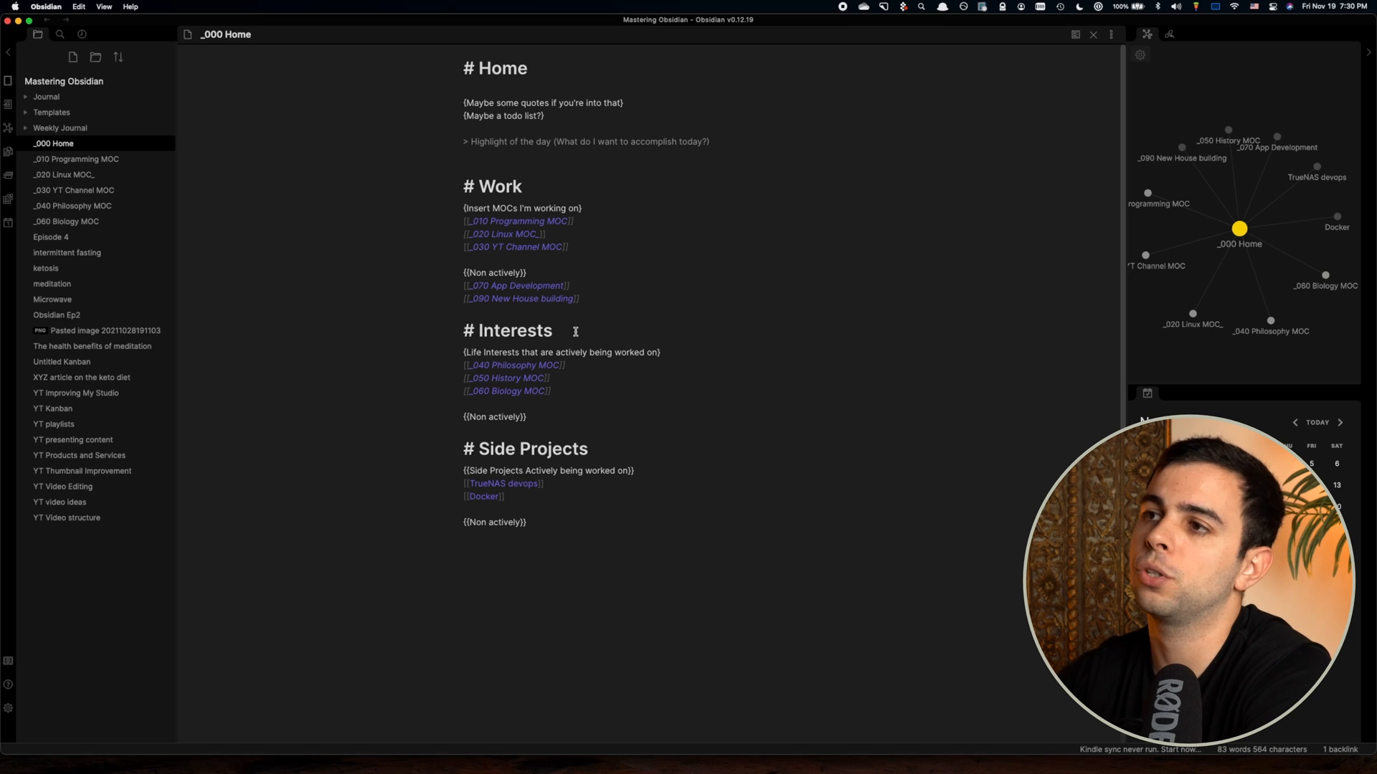
mouse_move(561, 234)
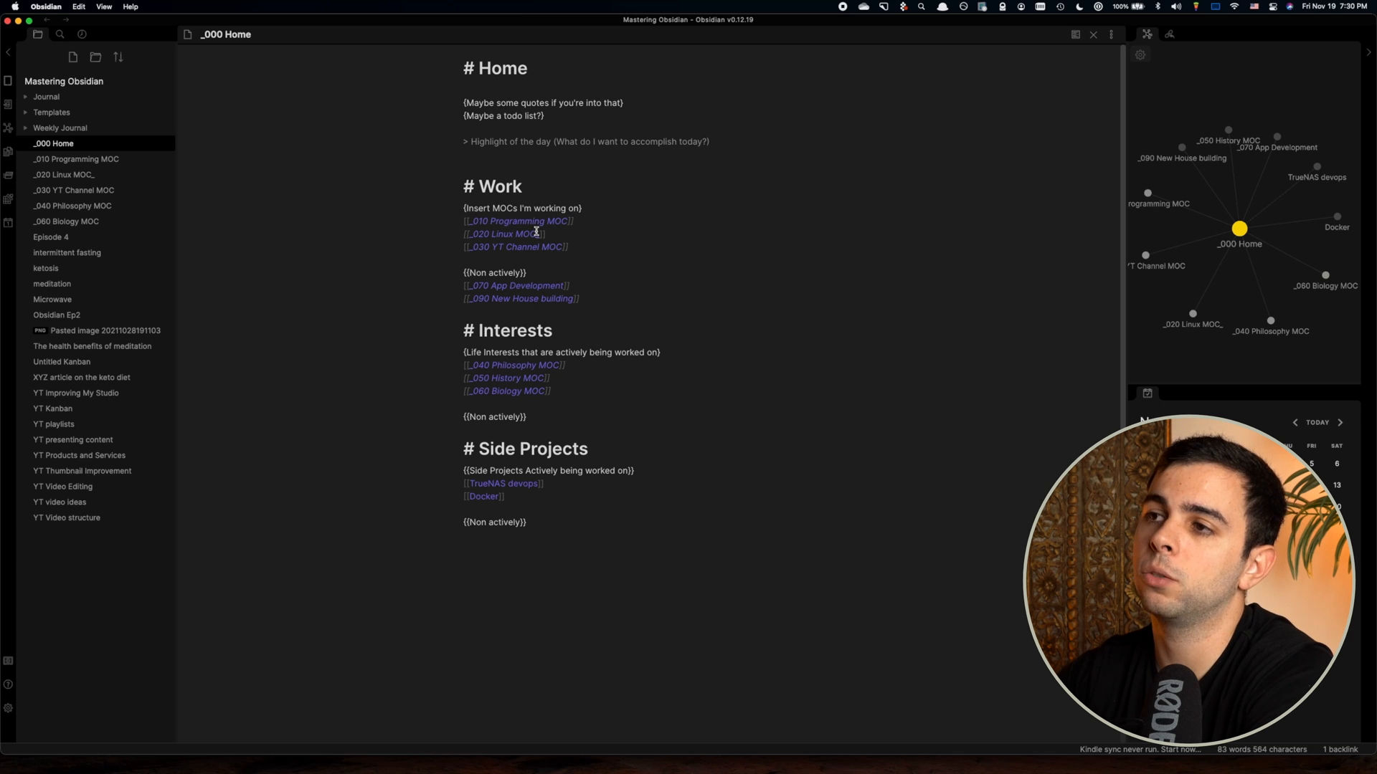
mouse_move(536, 301)
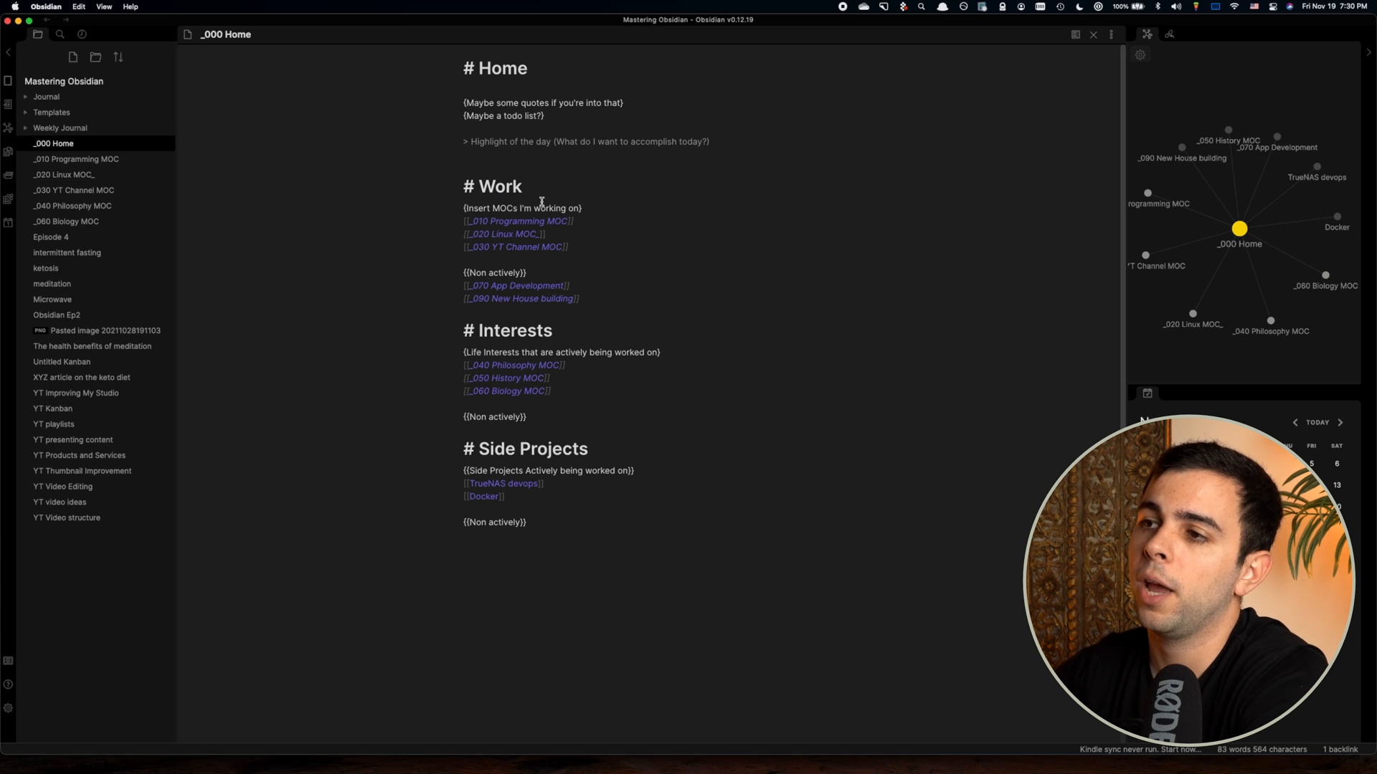
Follow a [[ ]] link in _000 Home to create its linked note.
double_click(510, 330)
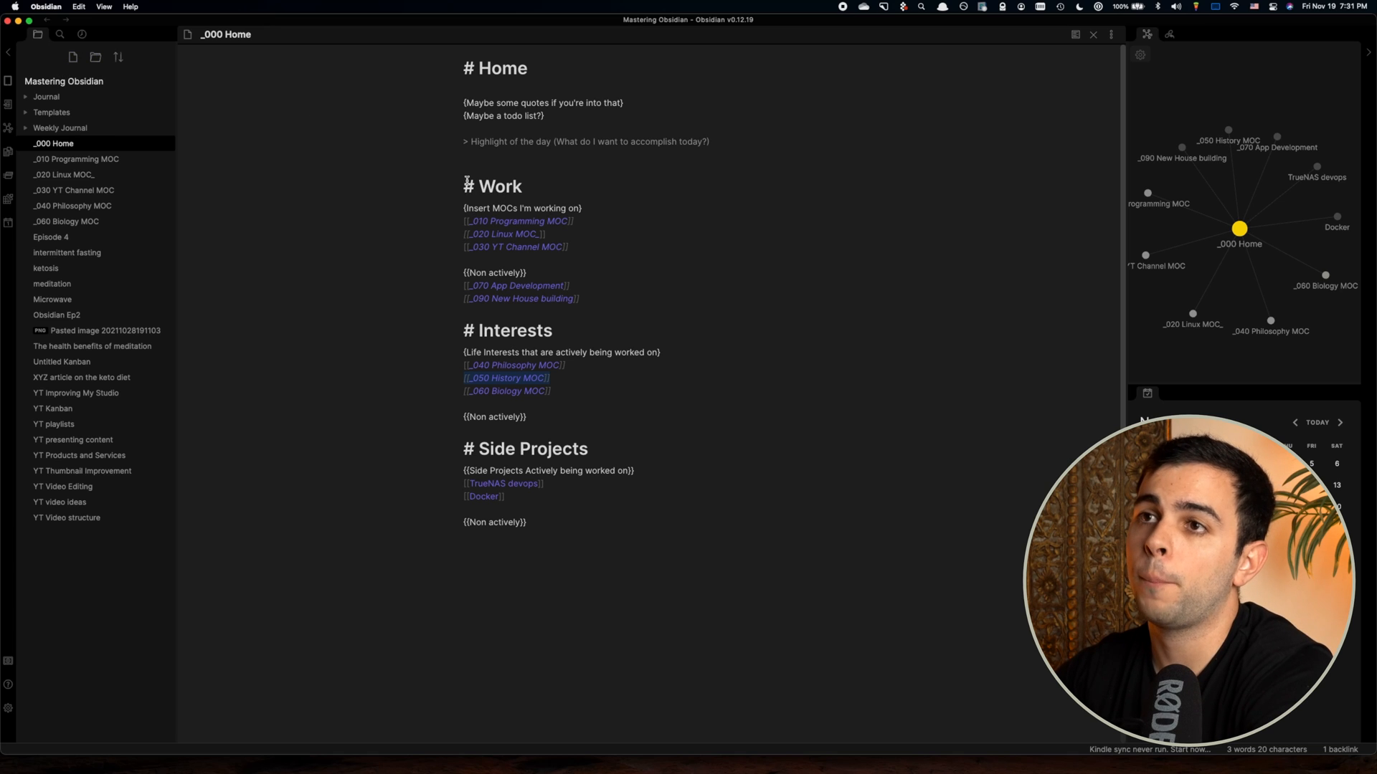
mouse_move(53, 144)
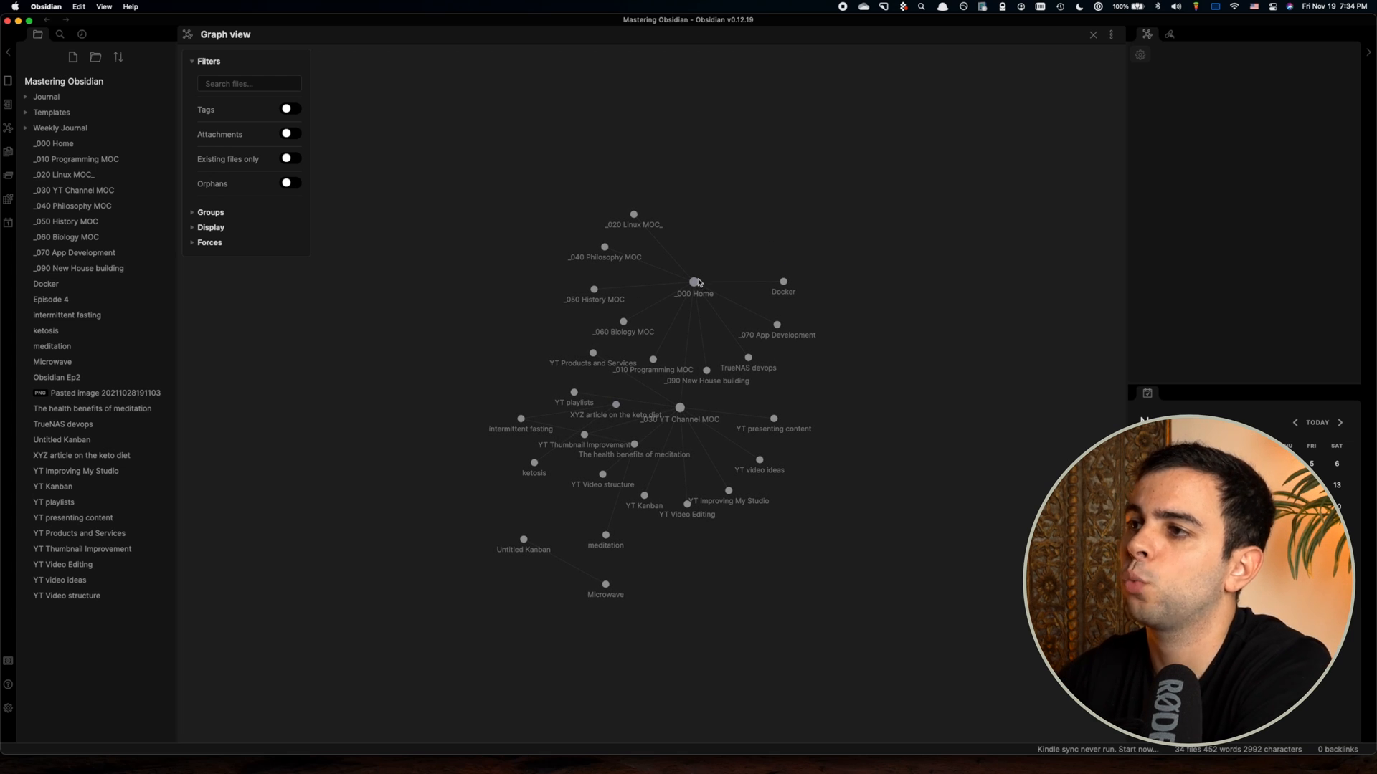
Open a note from the graph, then filter the graph files by '#MOC'.
click(696, 281)
text(#)
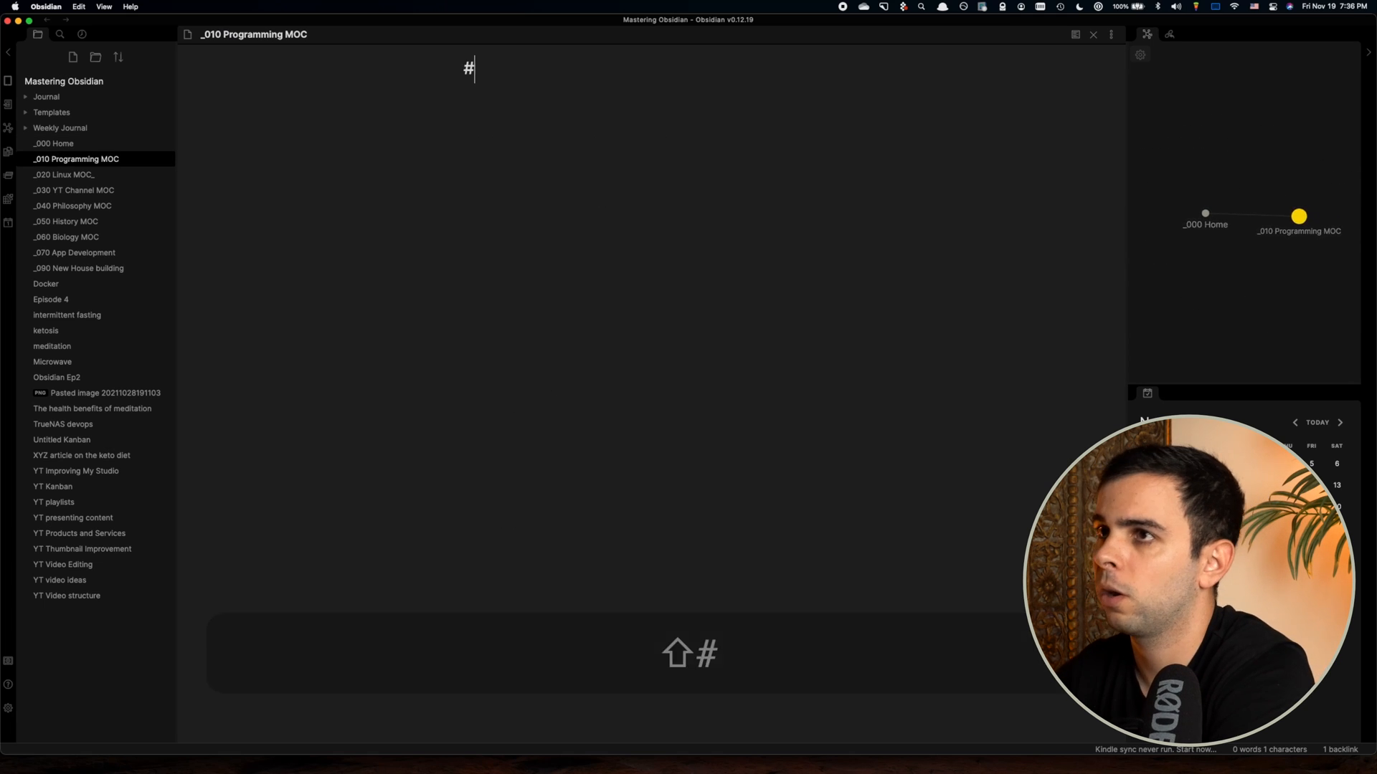
click(52, 143)
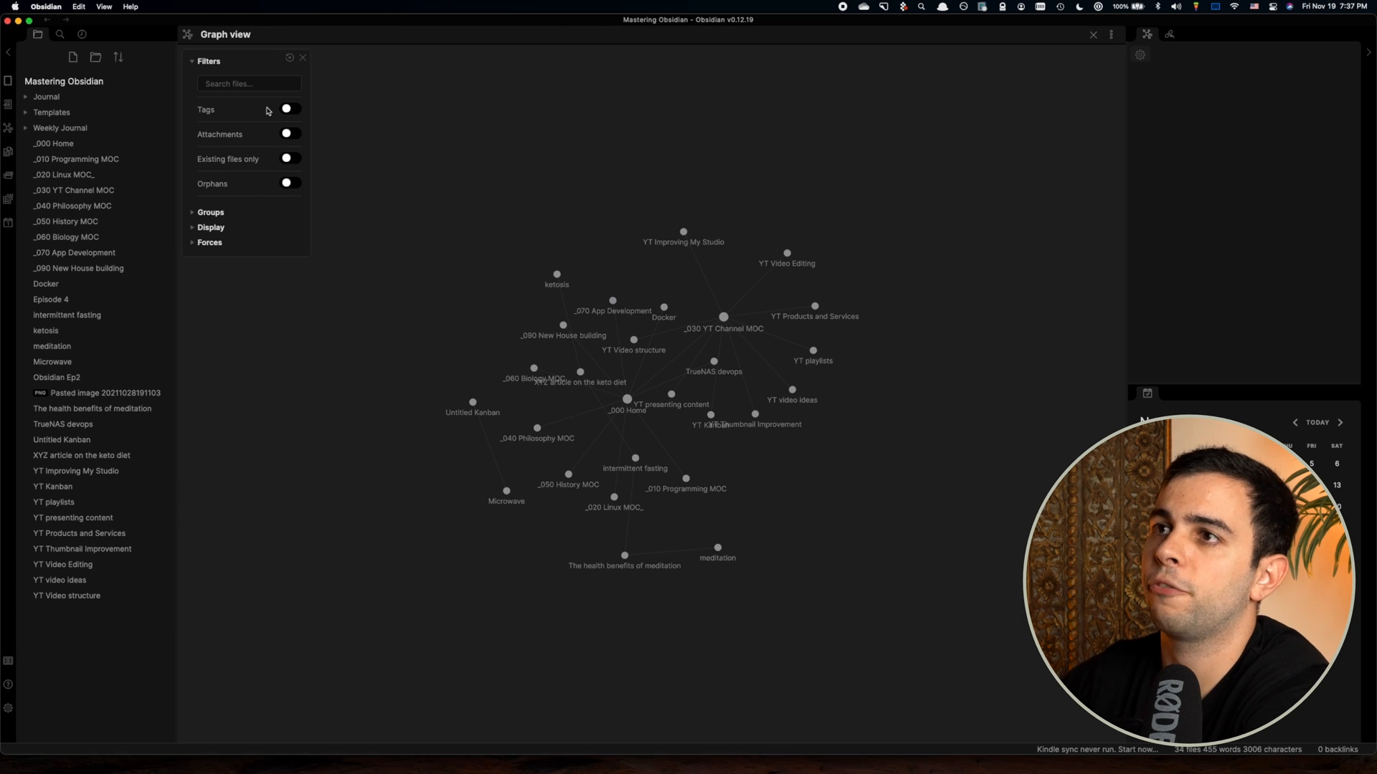
click(249, 83)
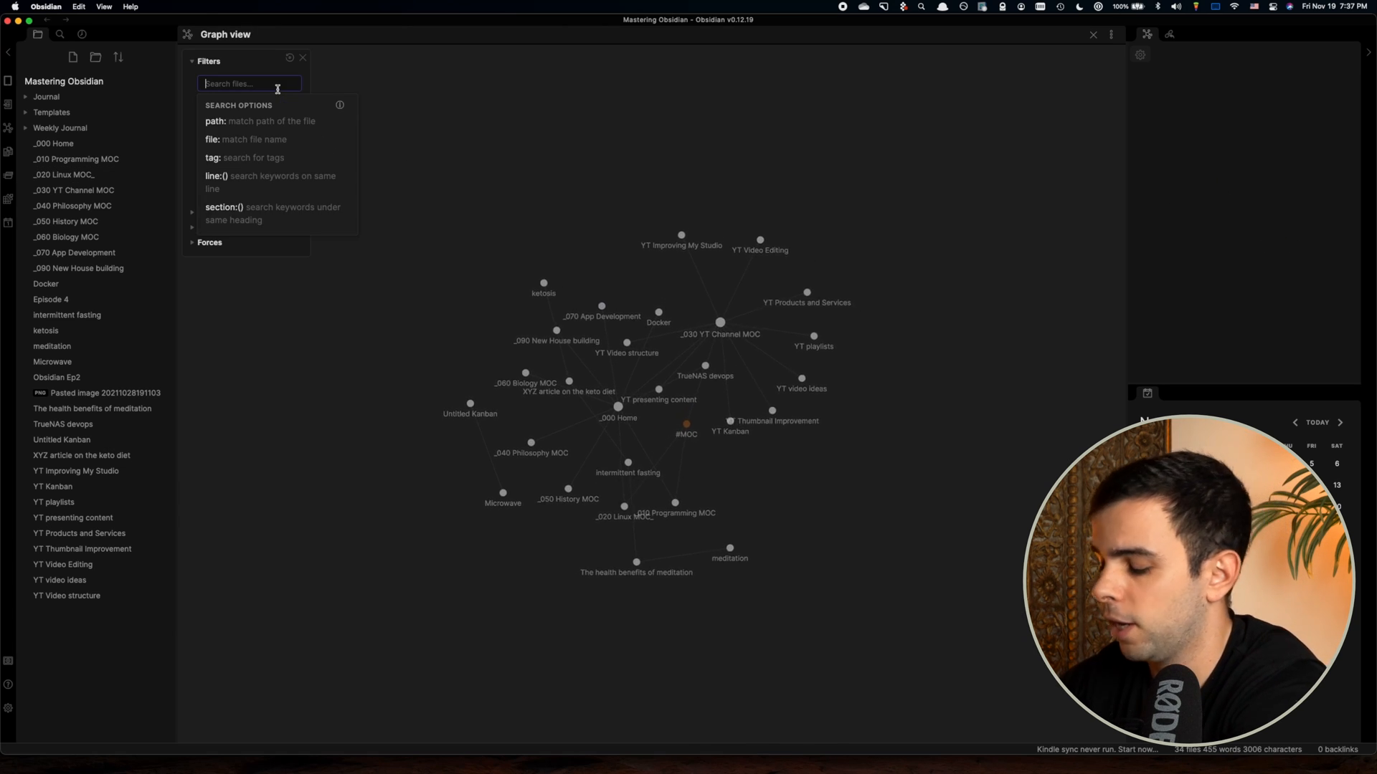
text(#MOC)
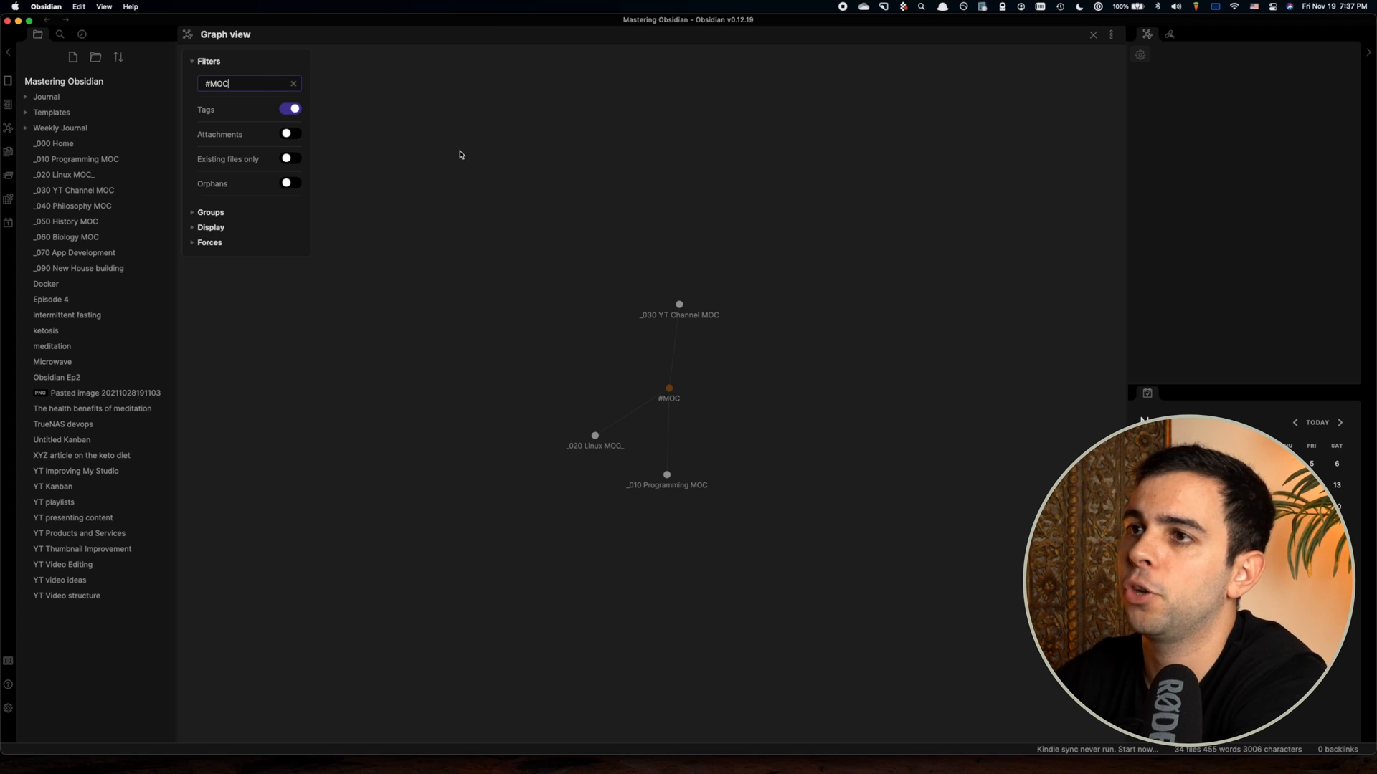
mouse_move(331, 114)
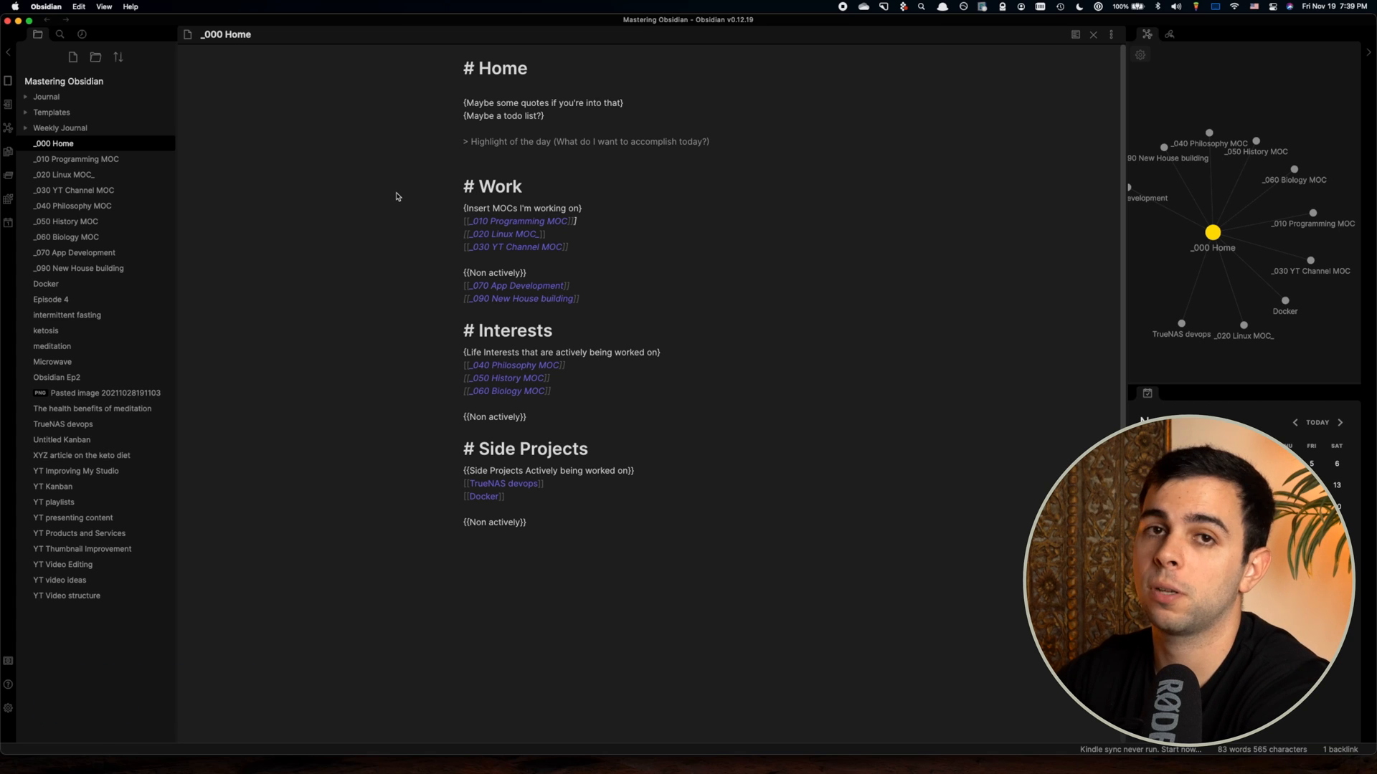
Rename the untitled note to ';20 reason why you should use obsidian'.
click(577, 298)
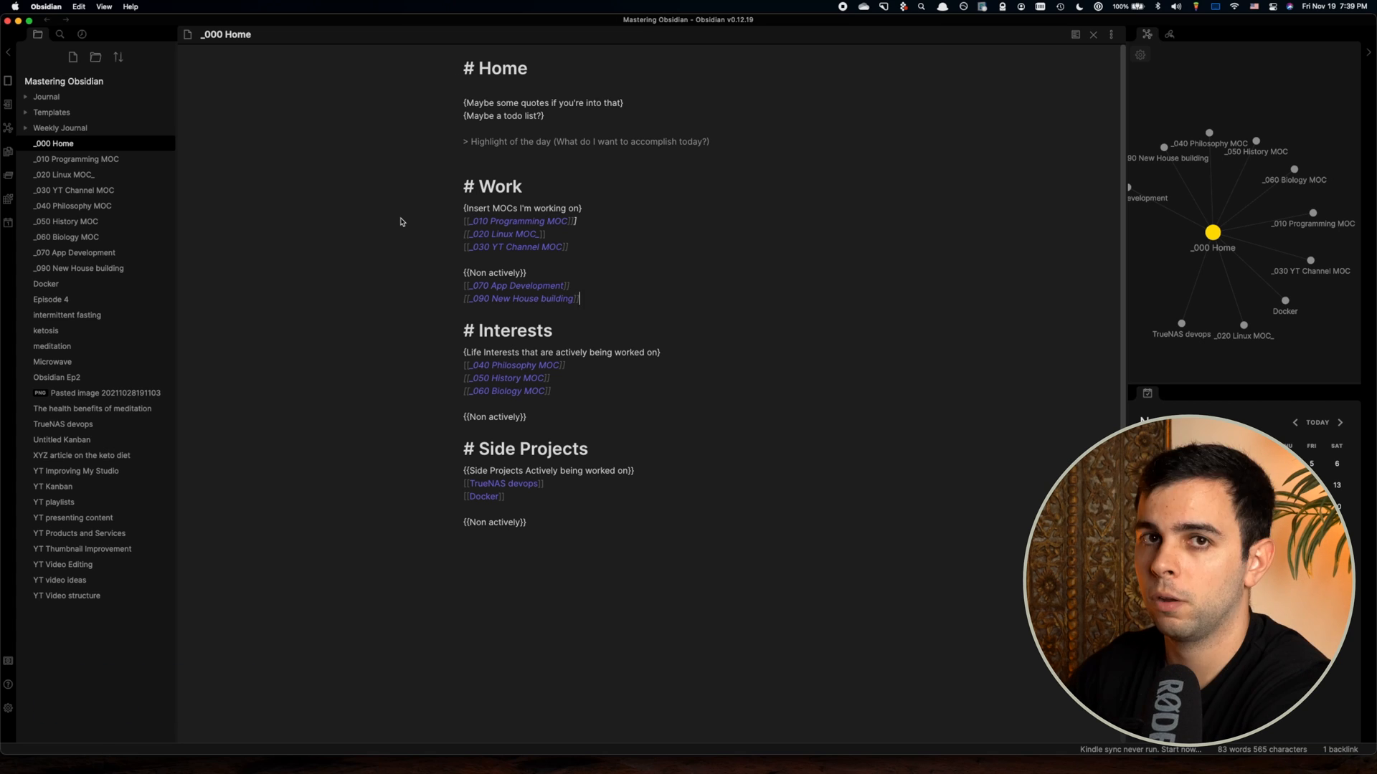
click(74, 56)
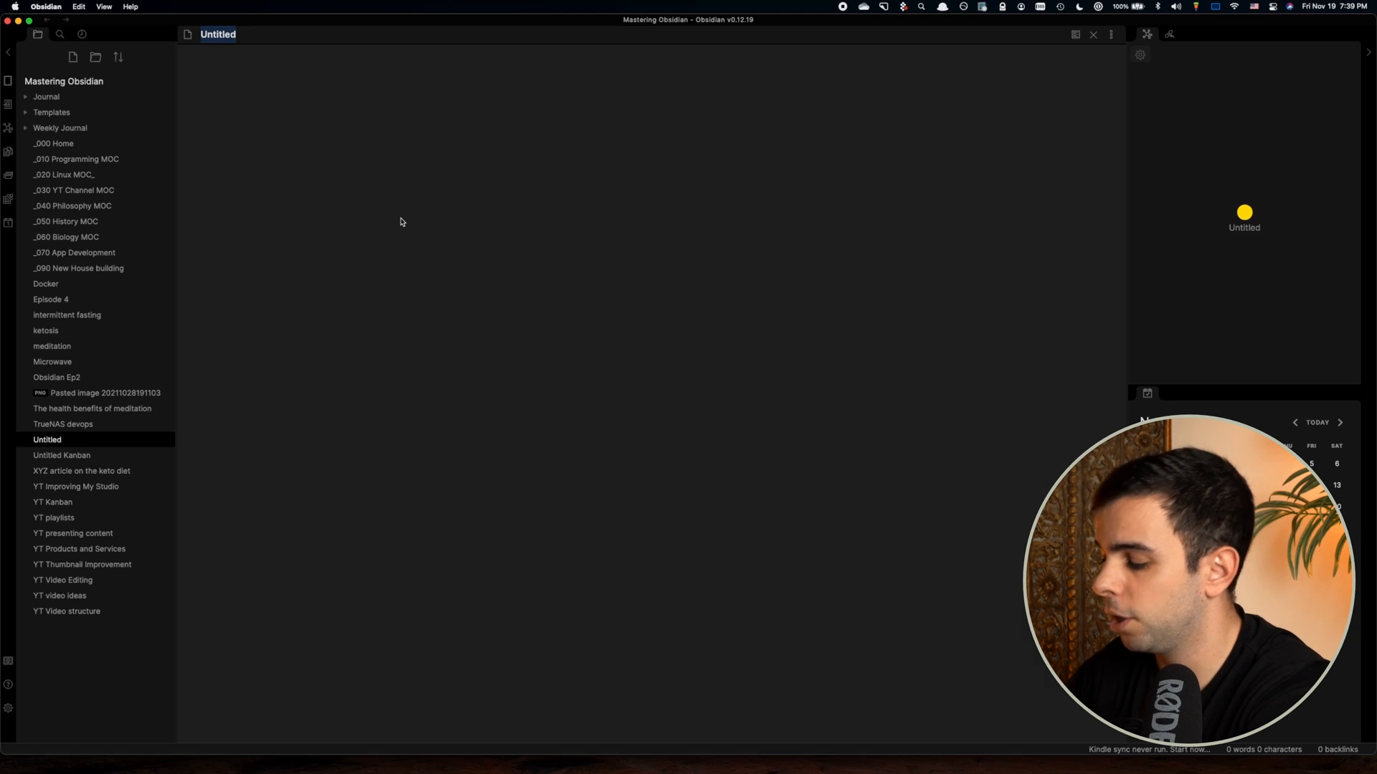
text(20 reason why y)
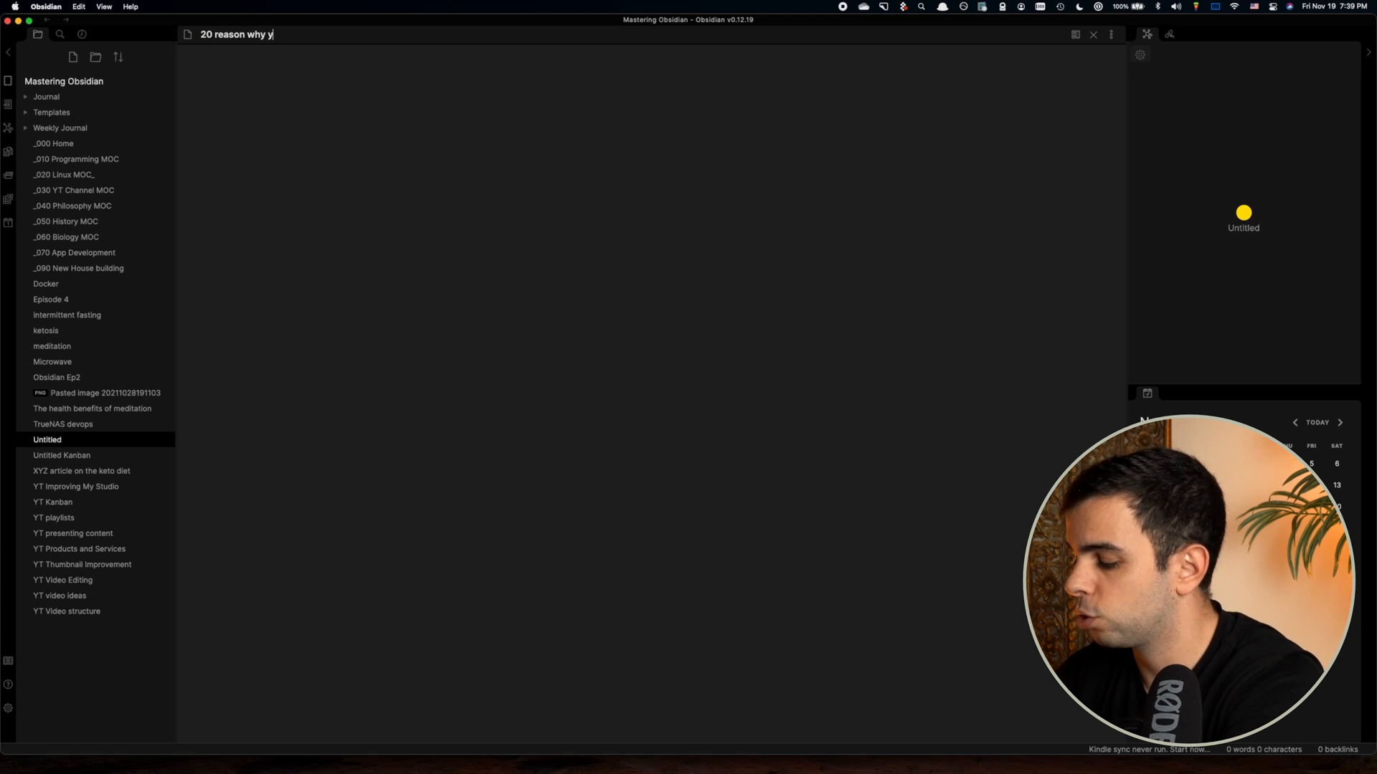
text(ou should use obsidian)
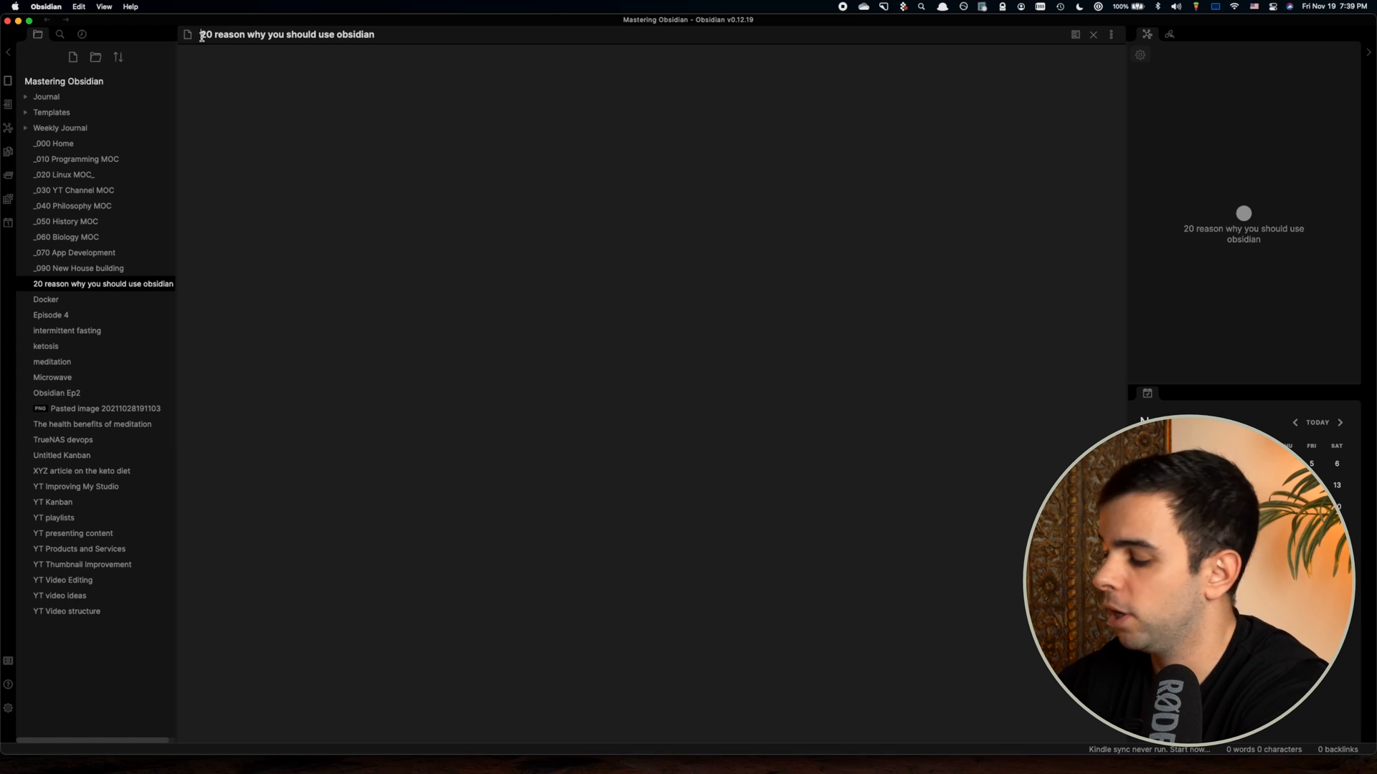
text(;)
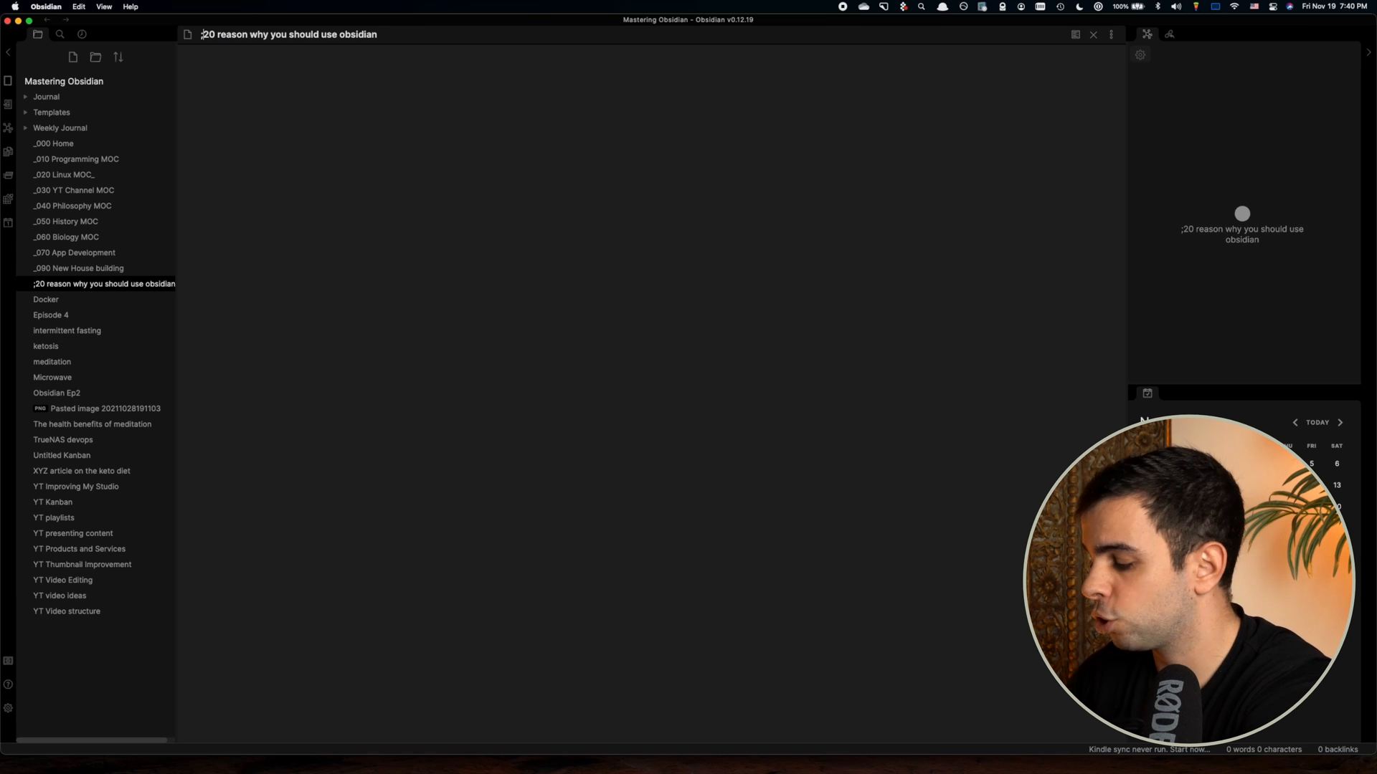
Check that typing ';' in the Quick Switcher finds the note.
key(cmd+o)
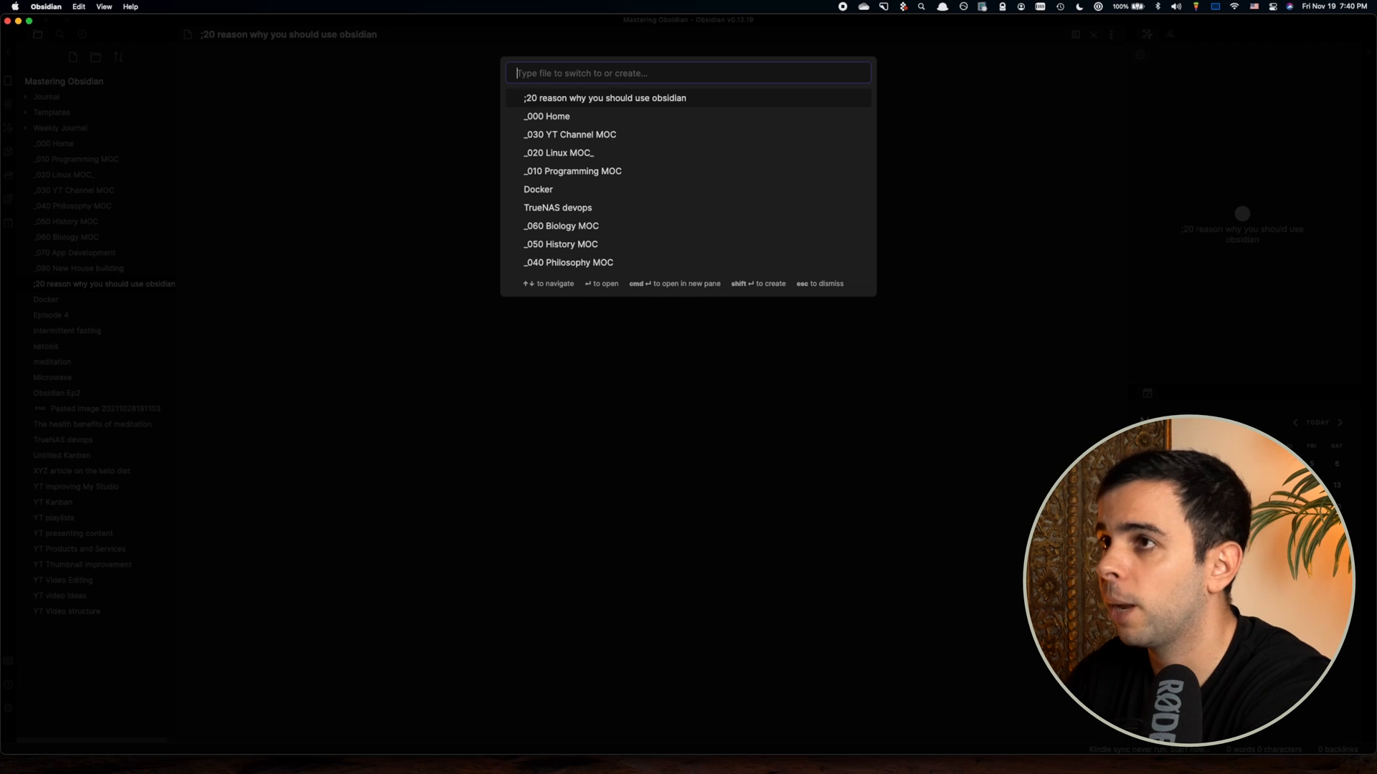
text(;)
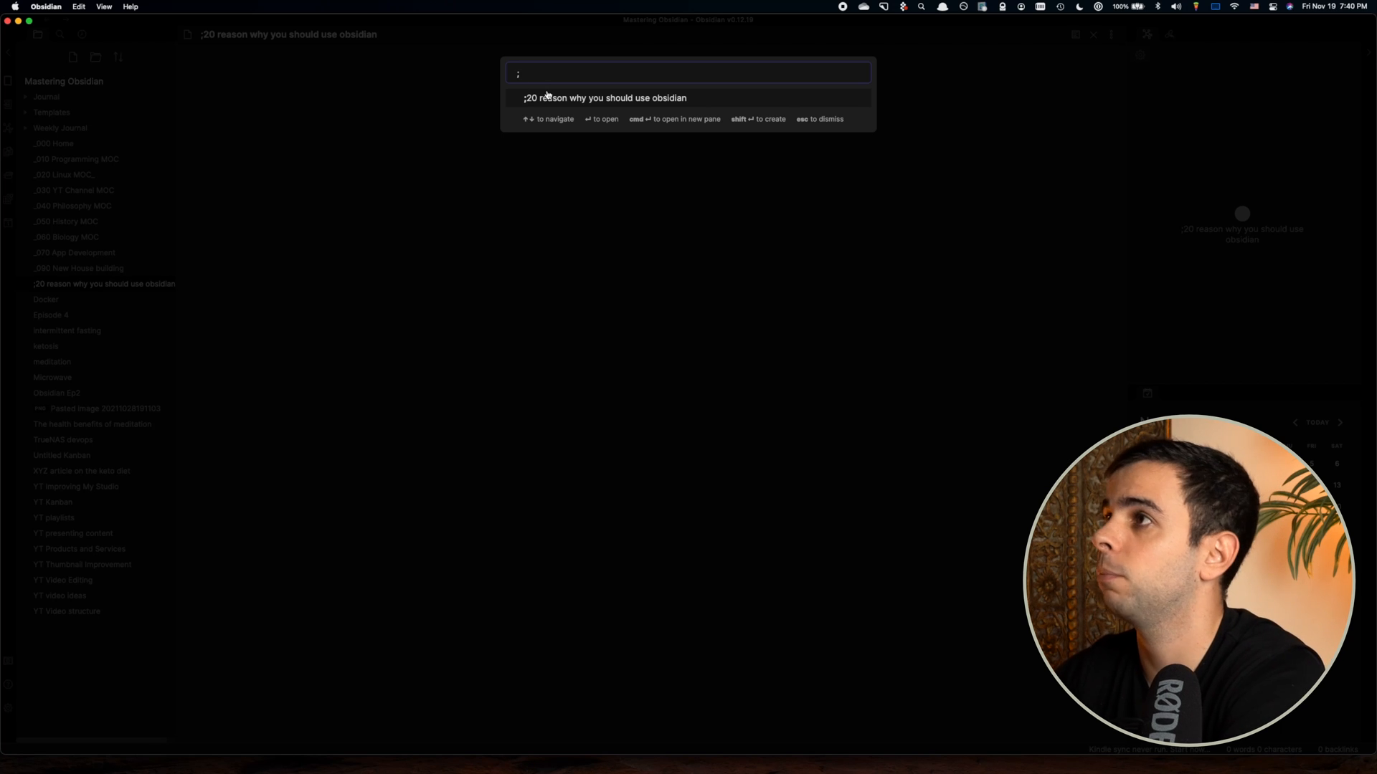
key(escape)
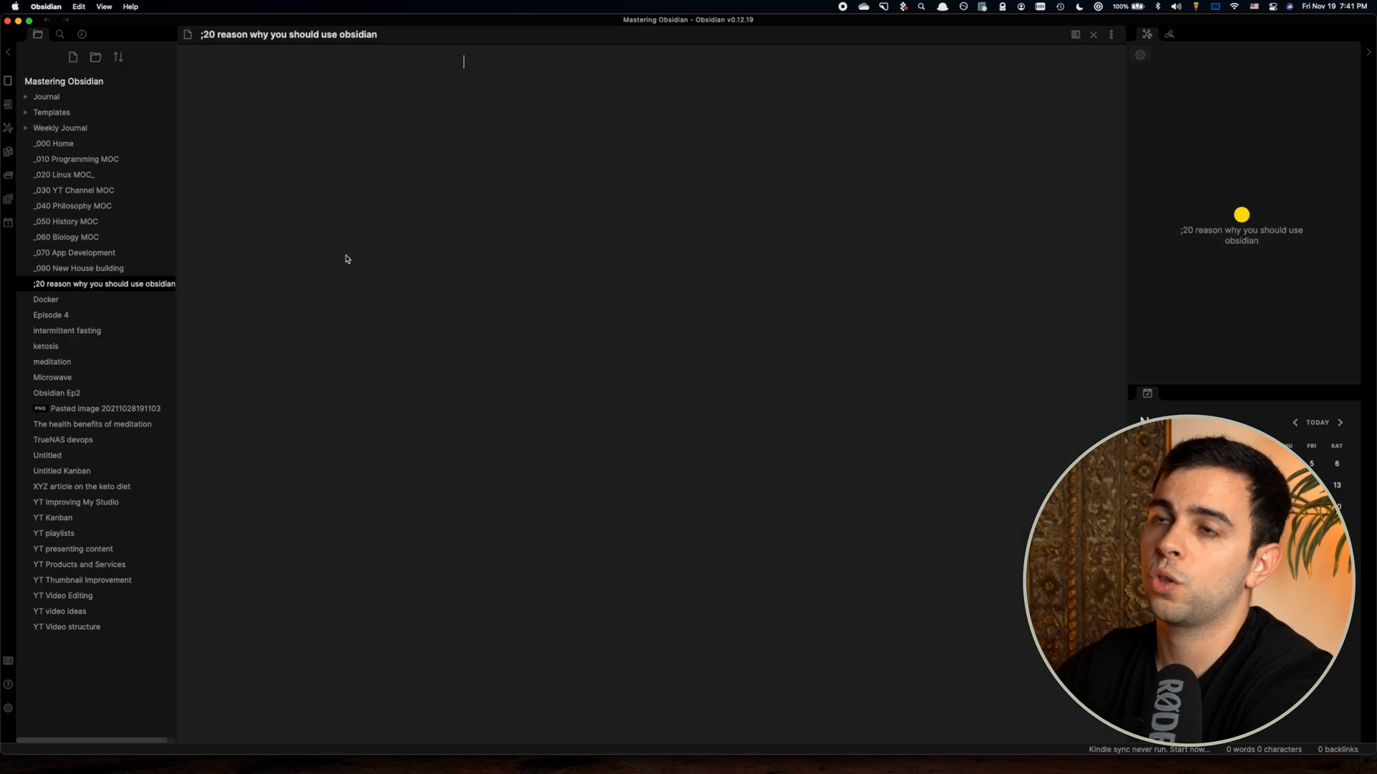
Title a new note '$ Some Tweet' and confirm the Quick Switcher lists it under '$'.
click(74, 56)
text($ Some Tweet)
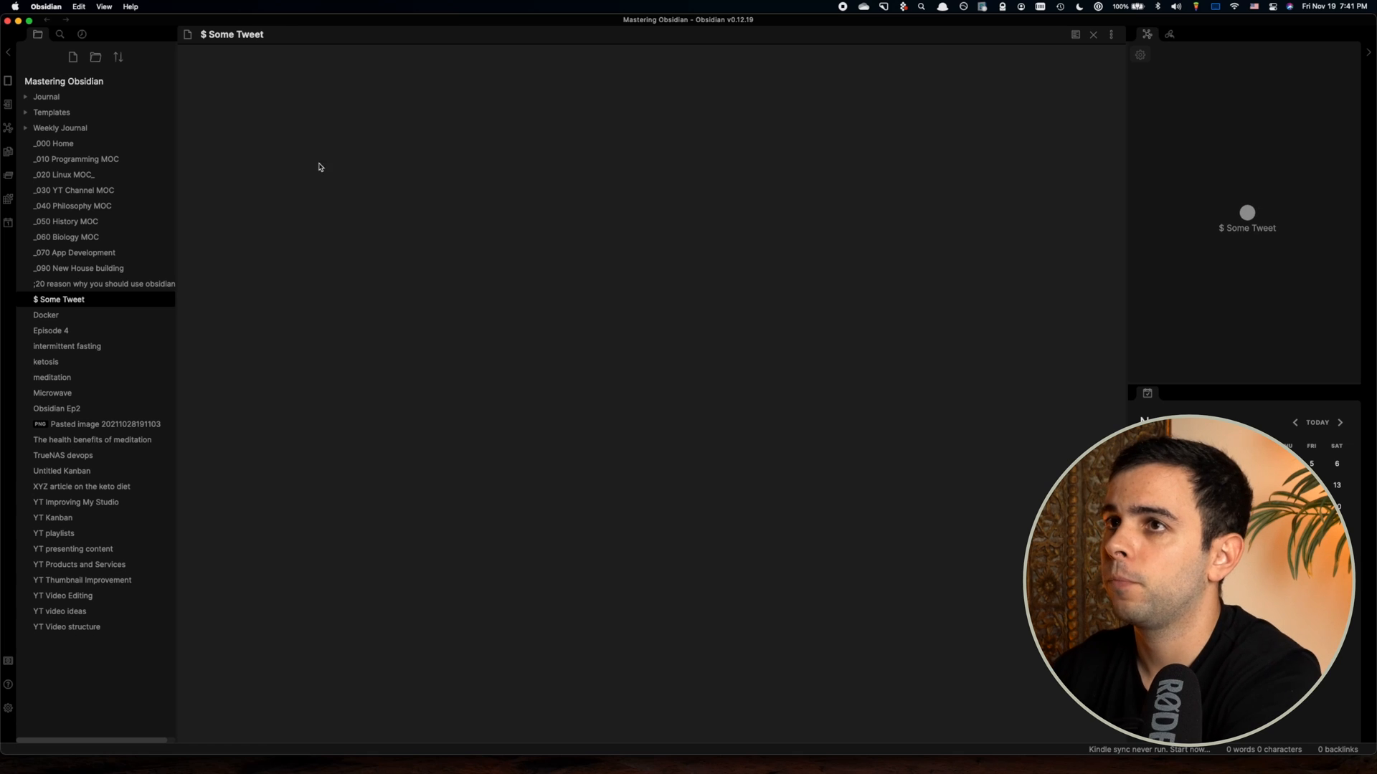
key(cmd+o)
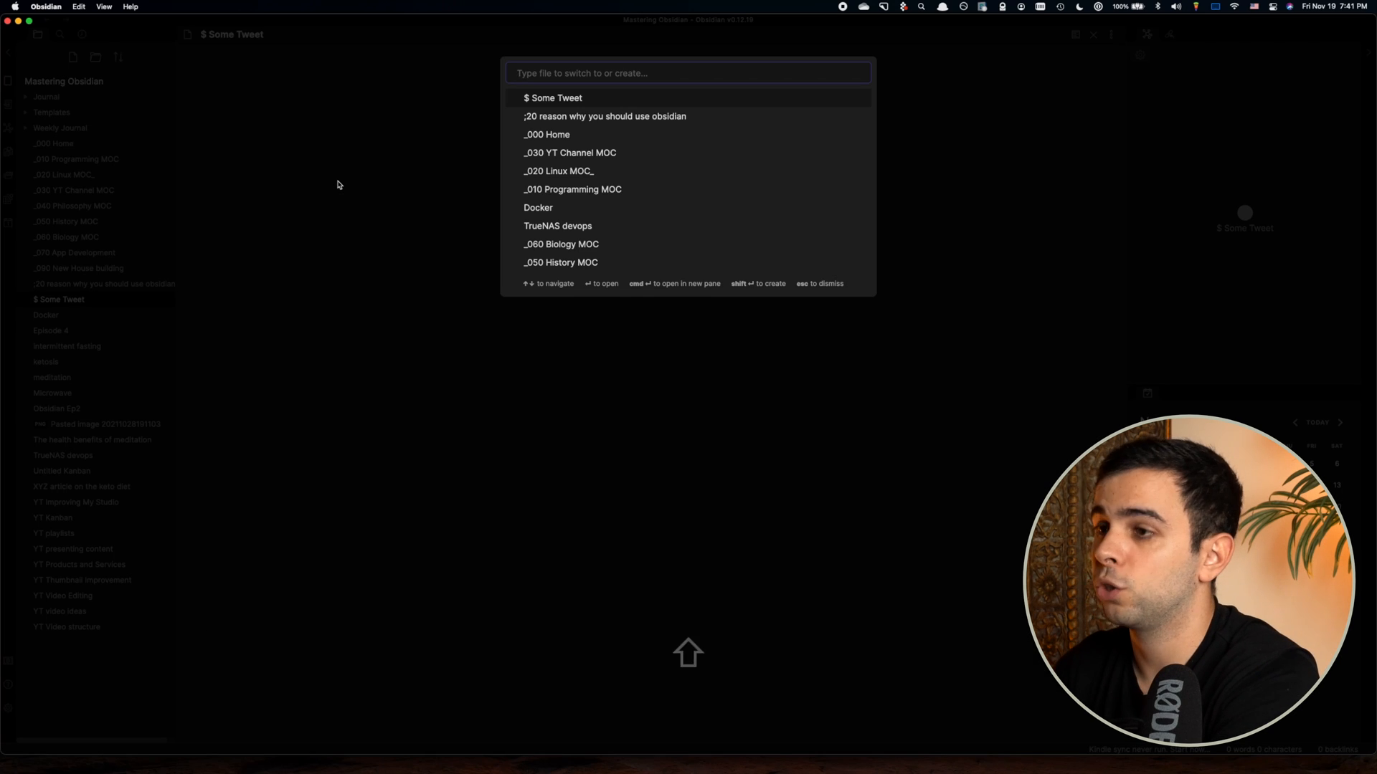
text($)
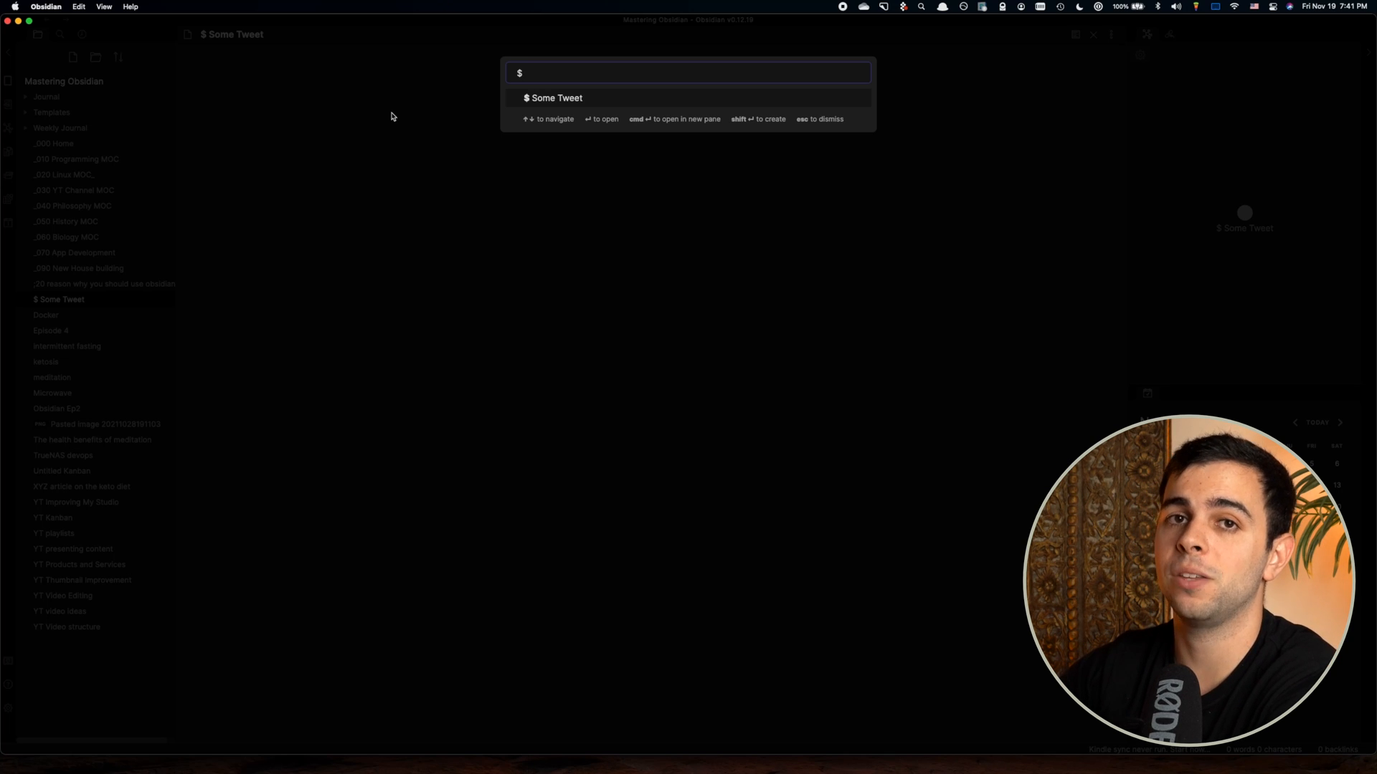
mouse_move(439, 94)
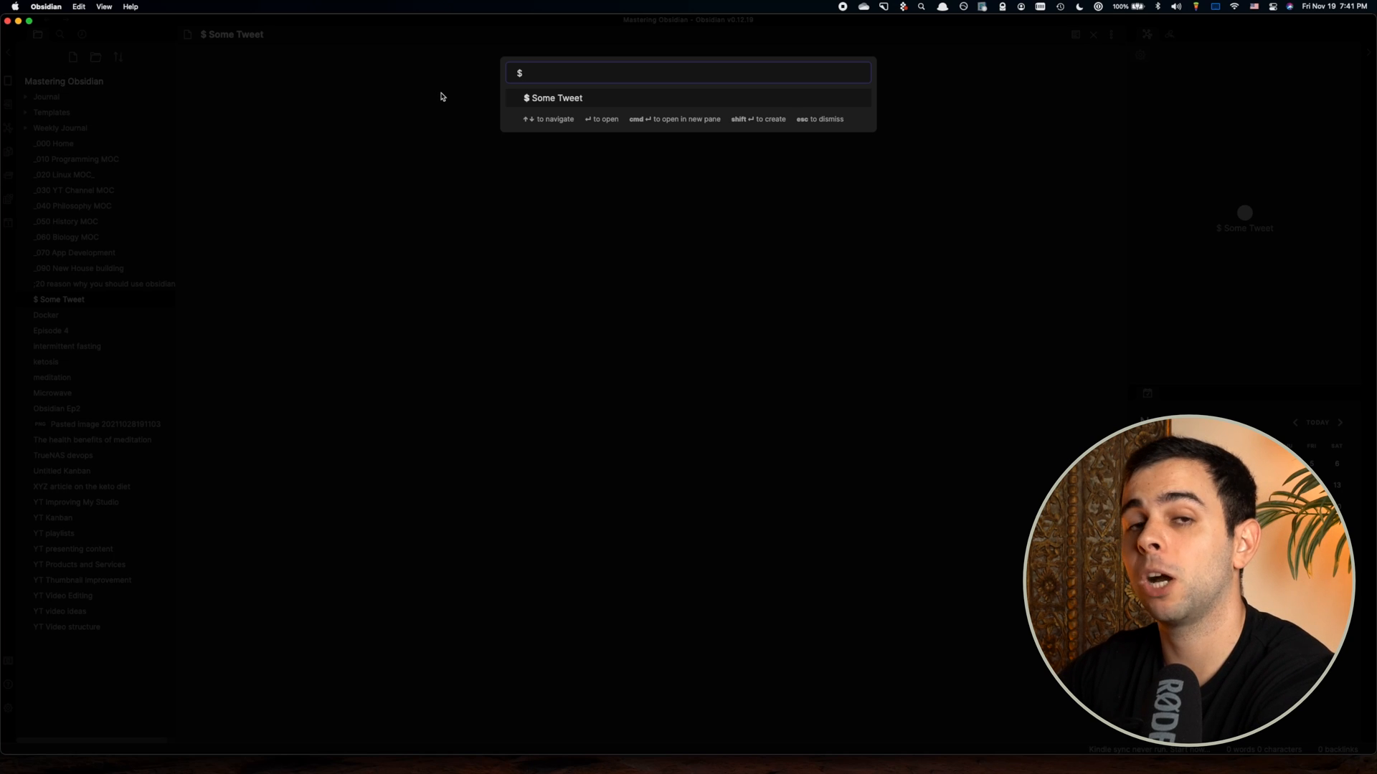
mouse_move(654, 145)
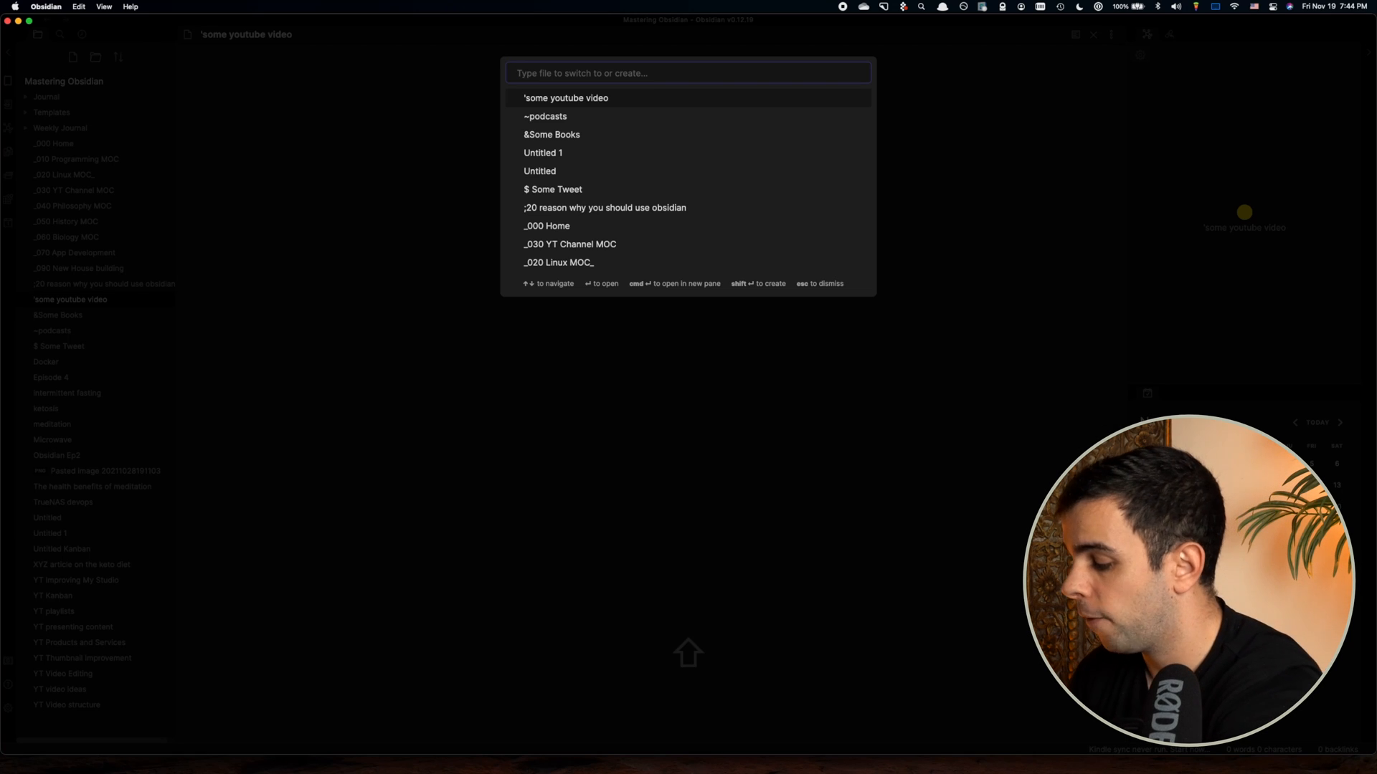
text(&)
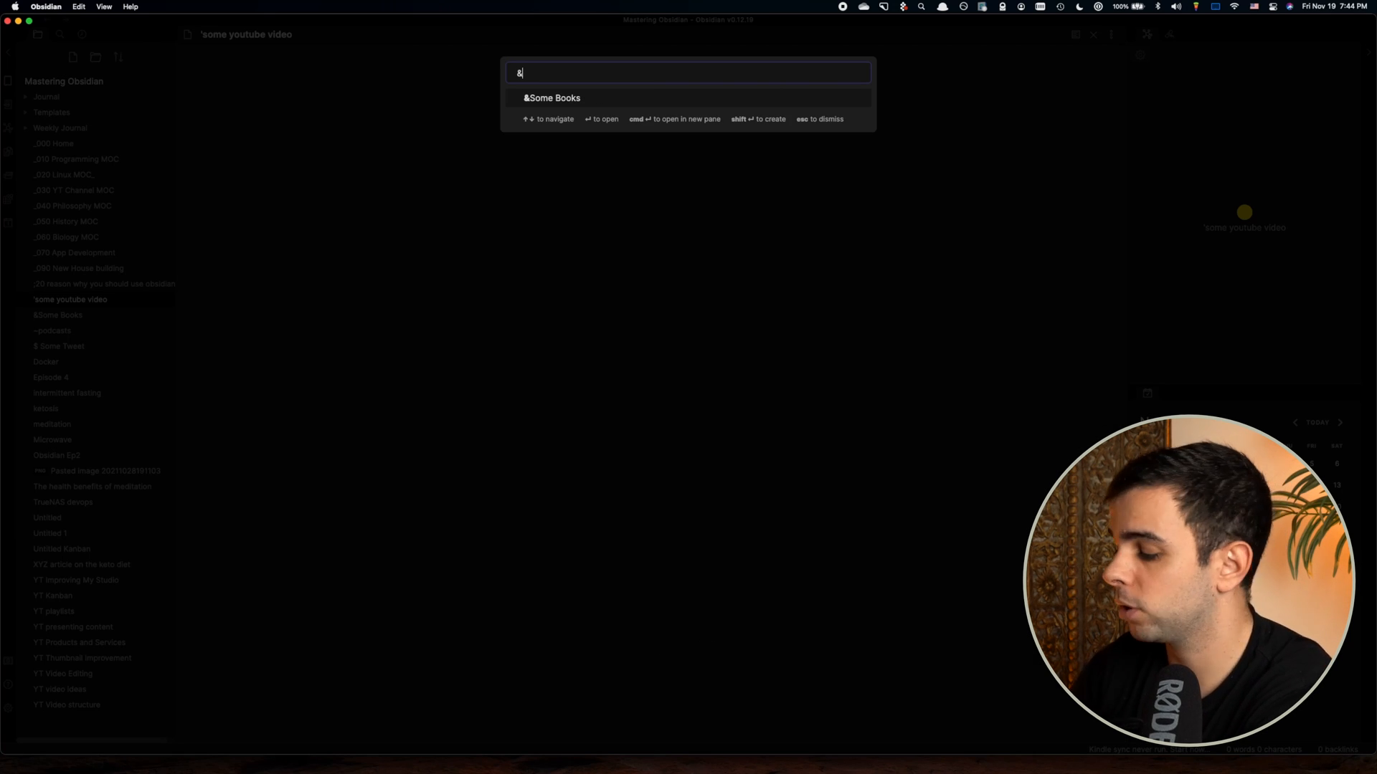
text(')
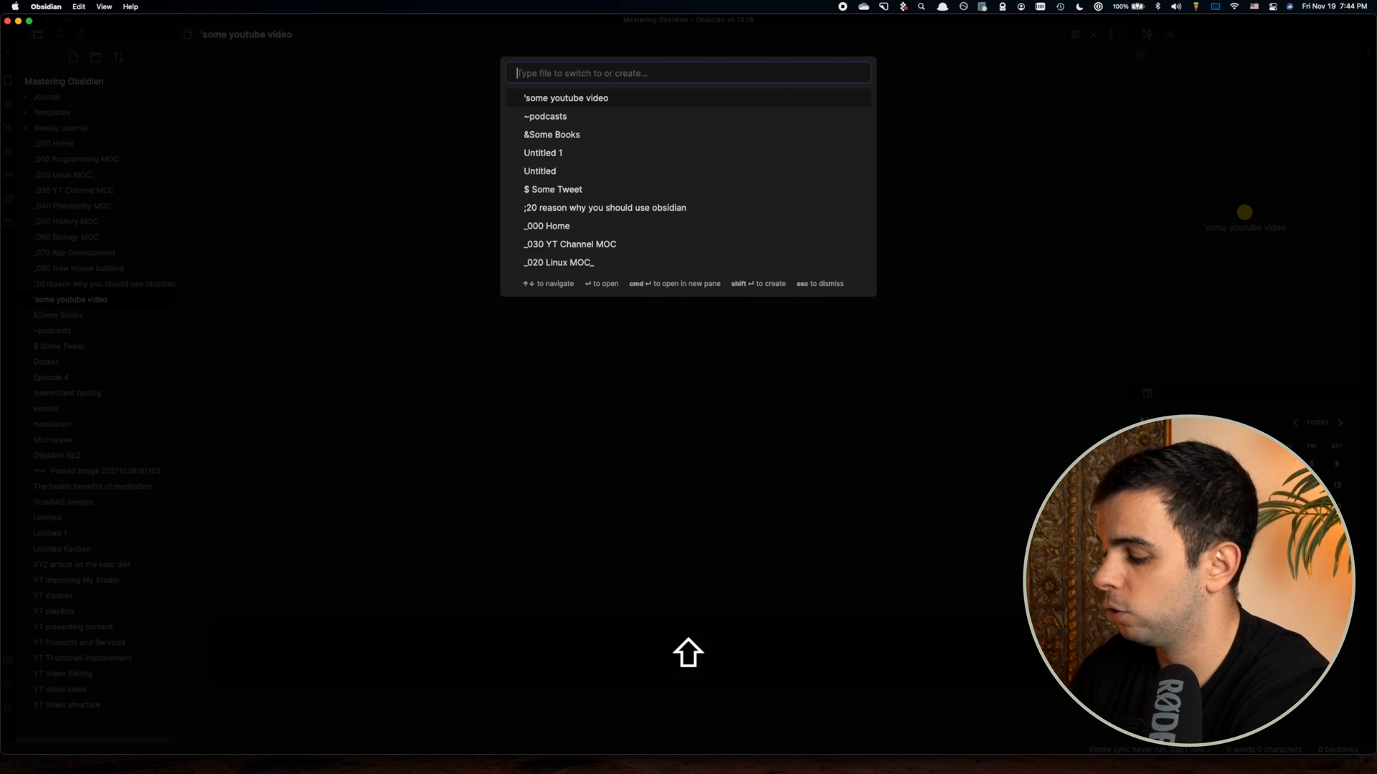
text(~)
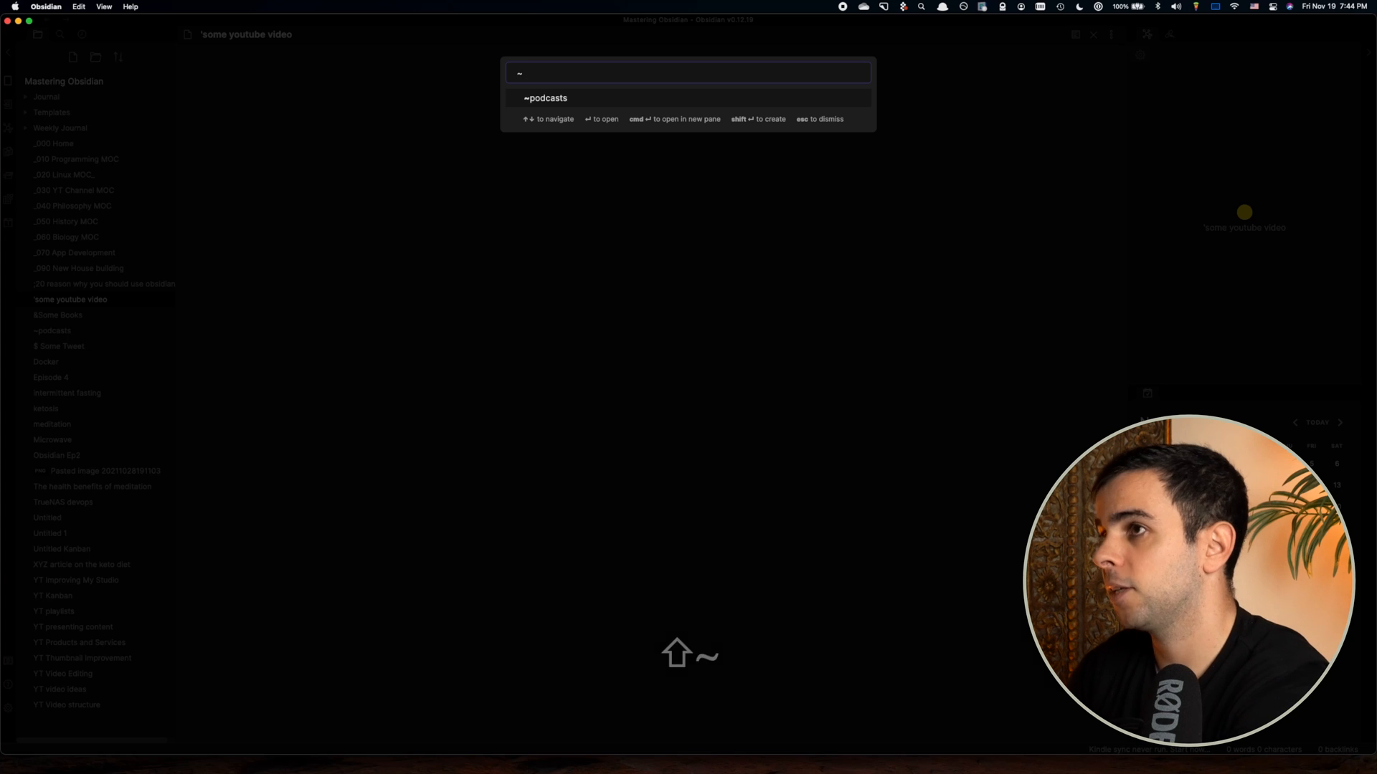
text(@)
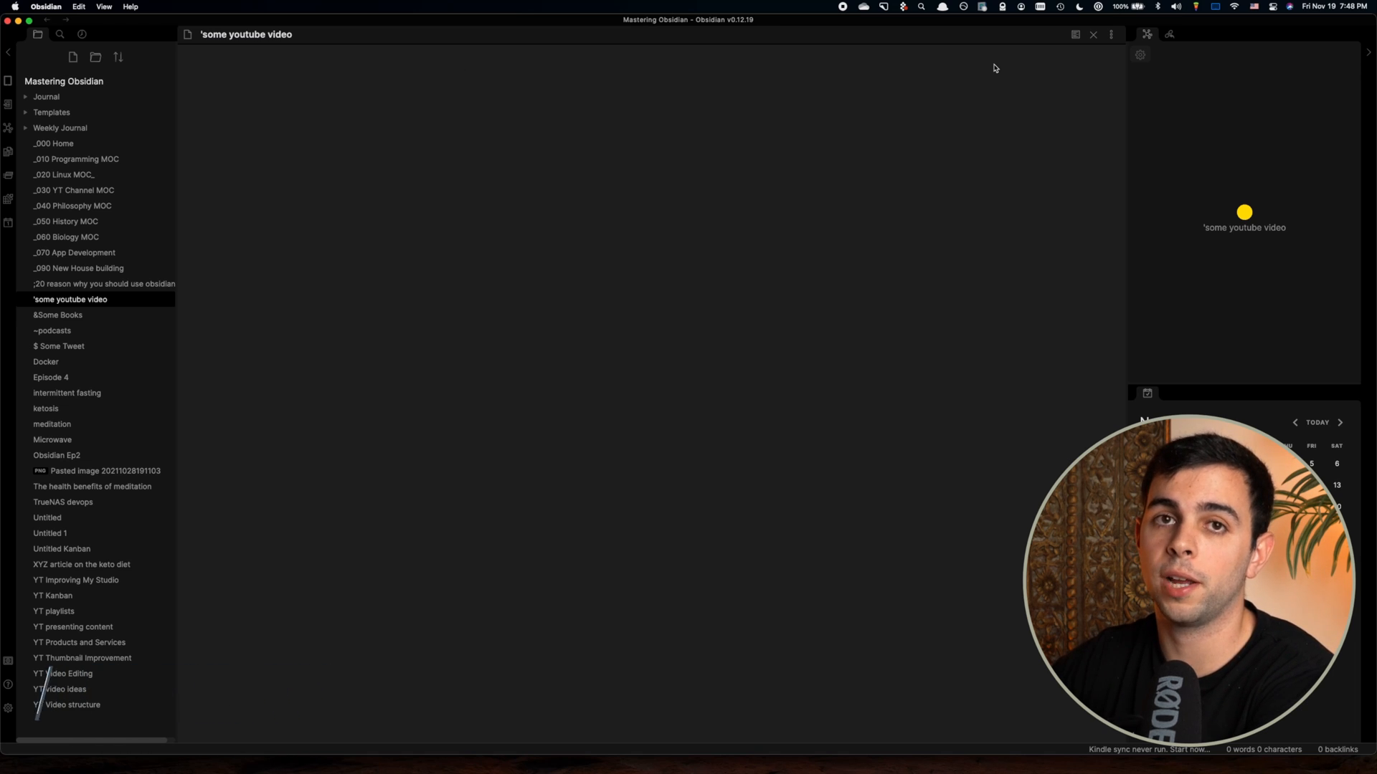
click(463, 61)
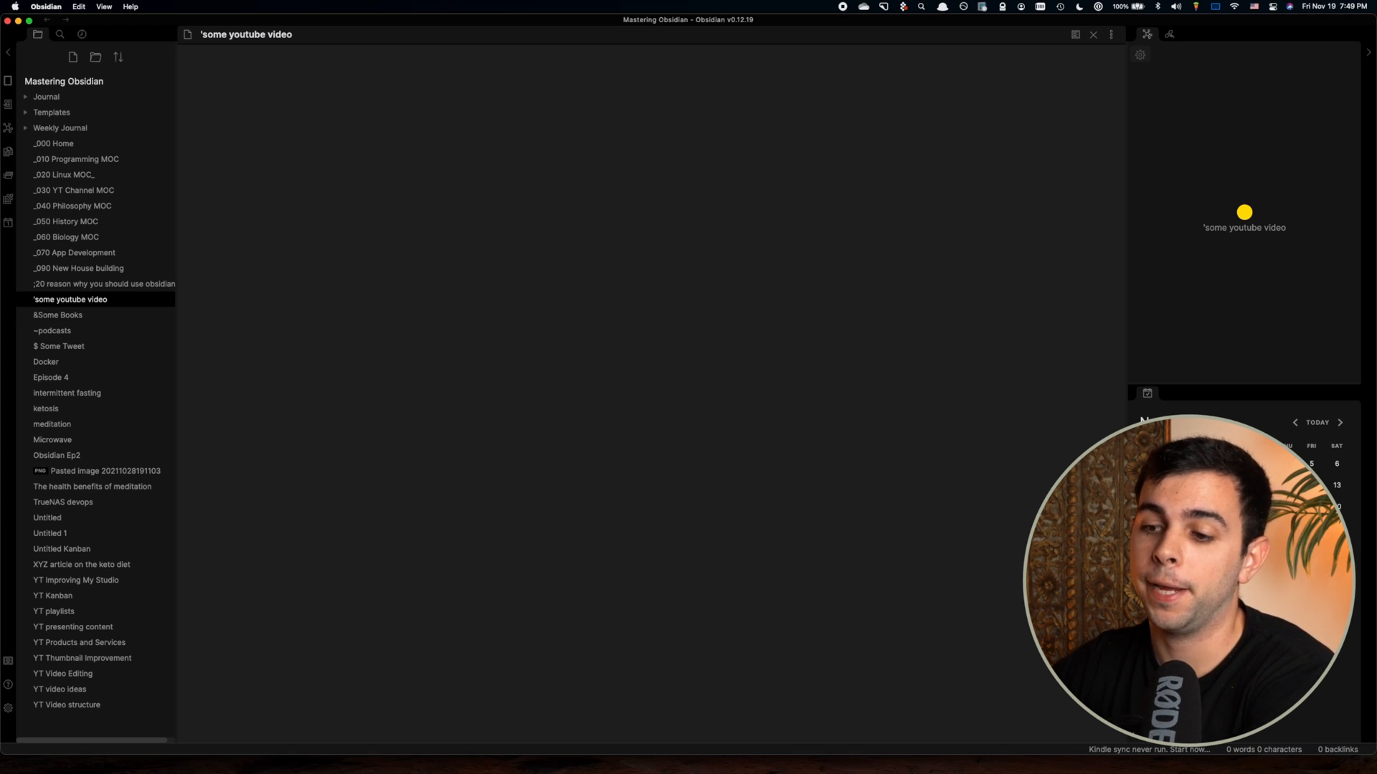
click(463, 62)
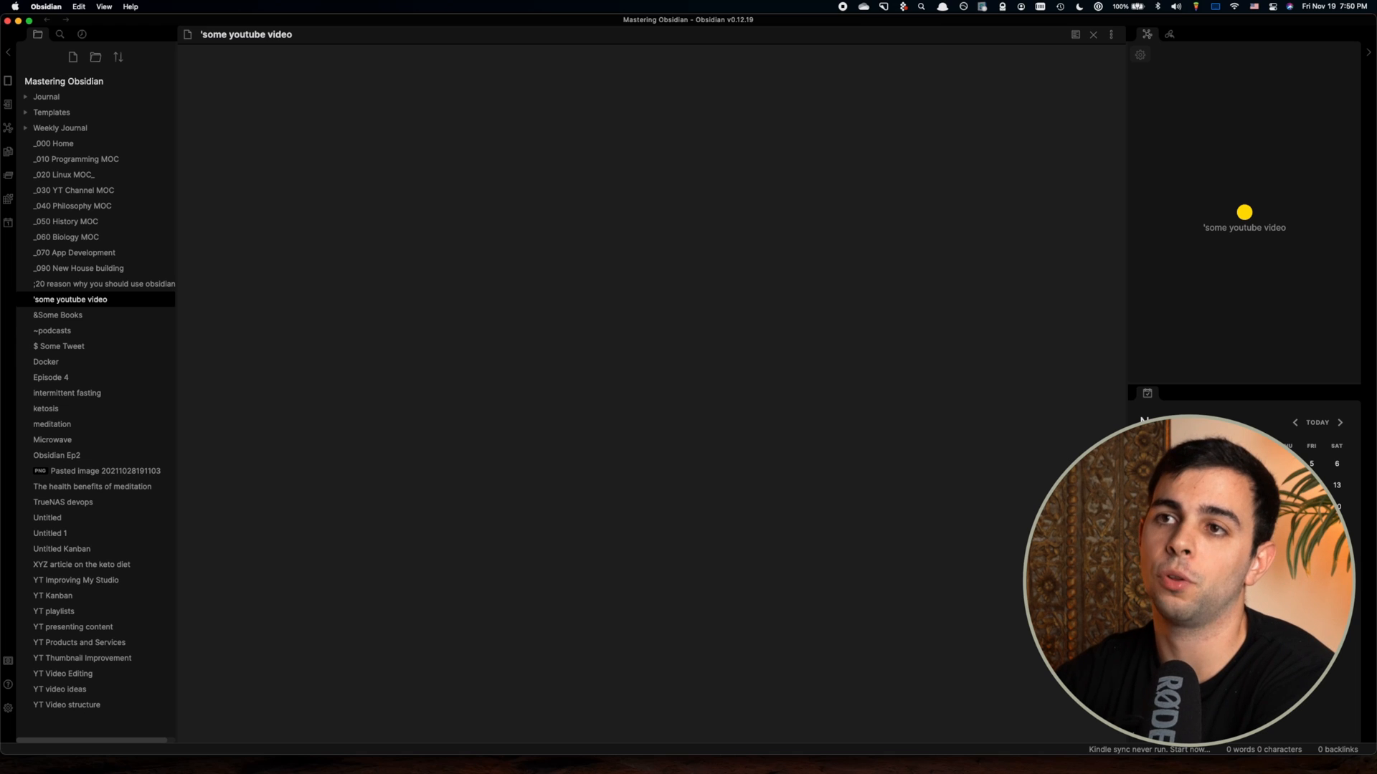
click(462, 60)
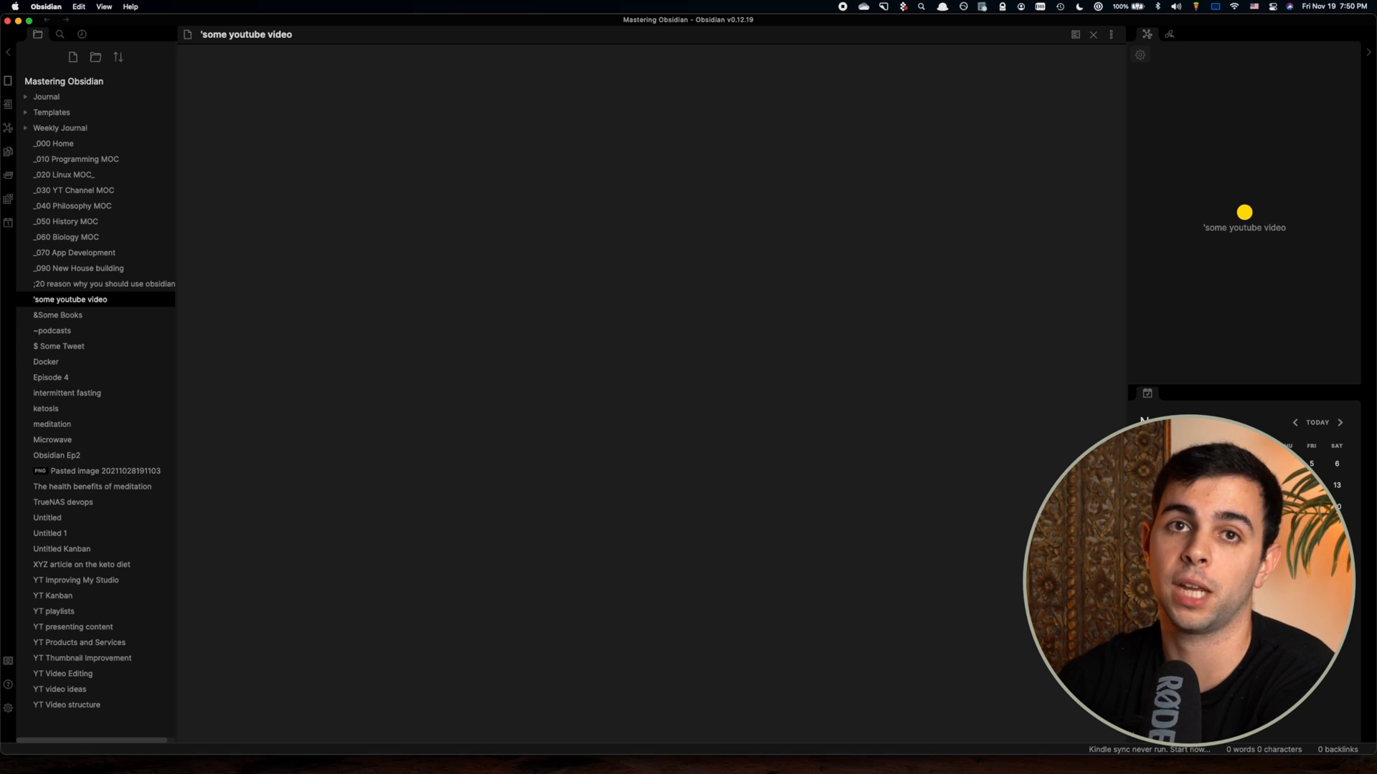
click(463, 62)
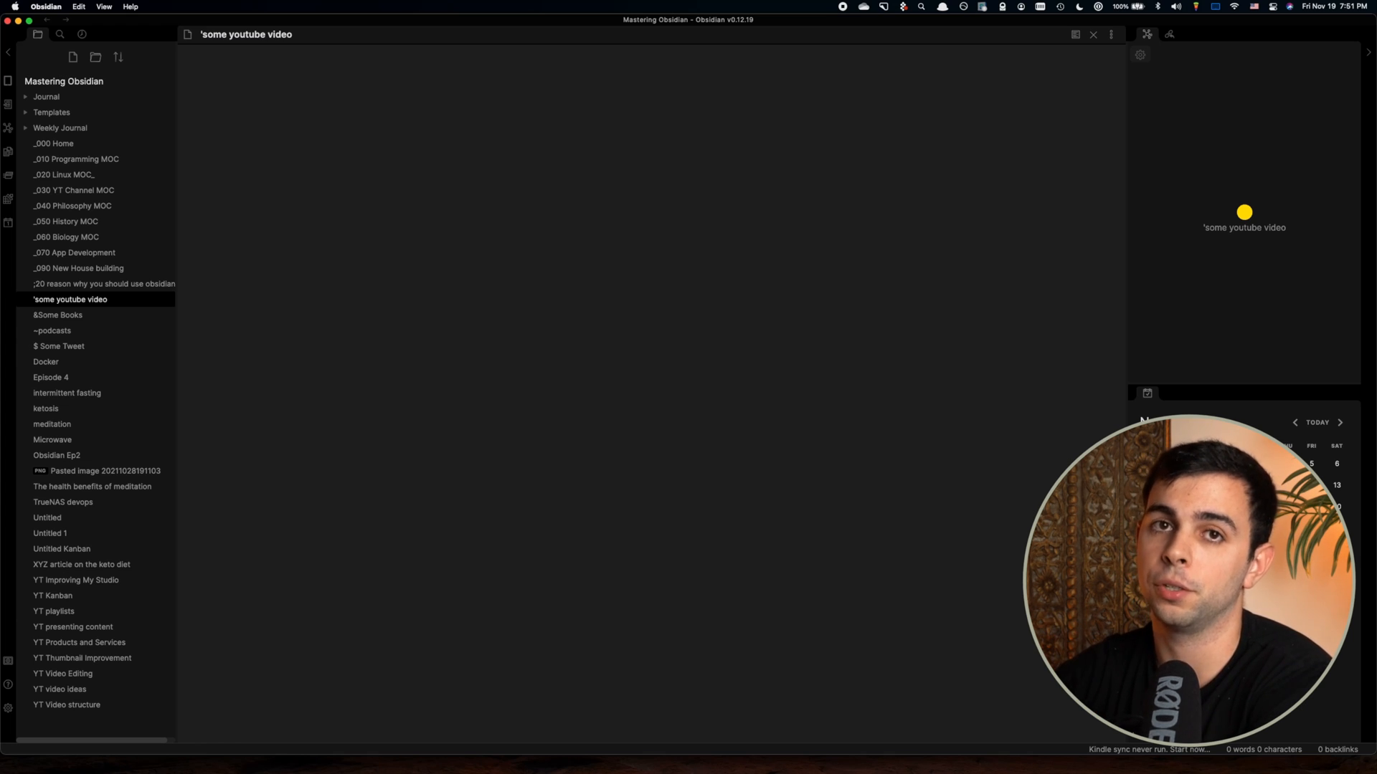
click(464, 60)
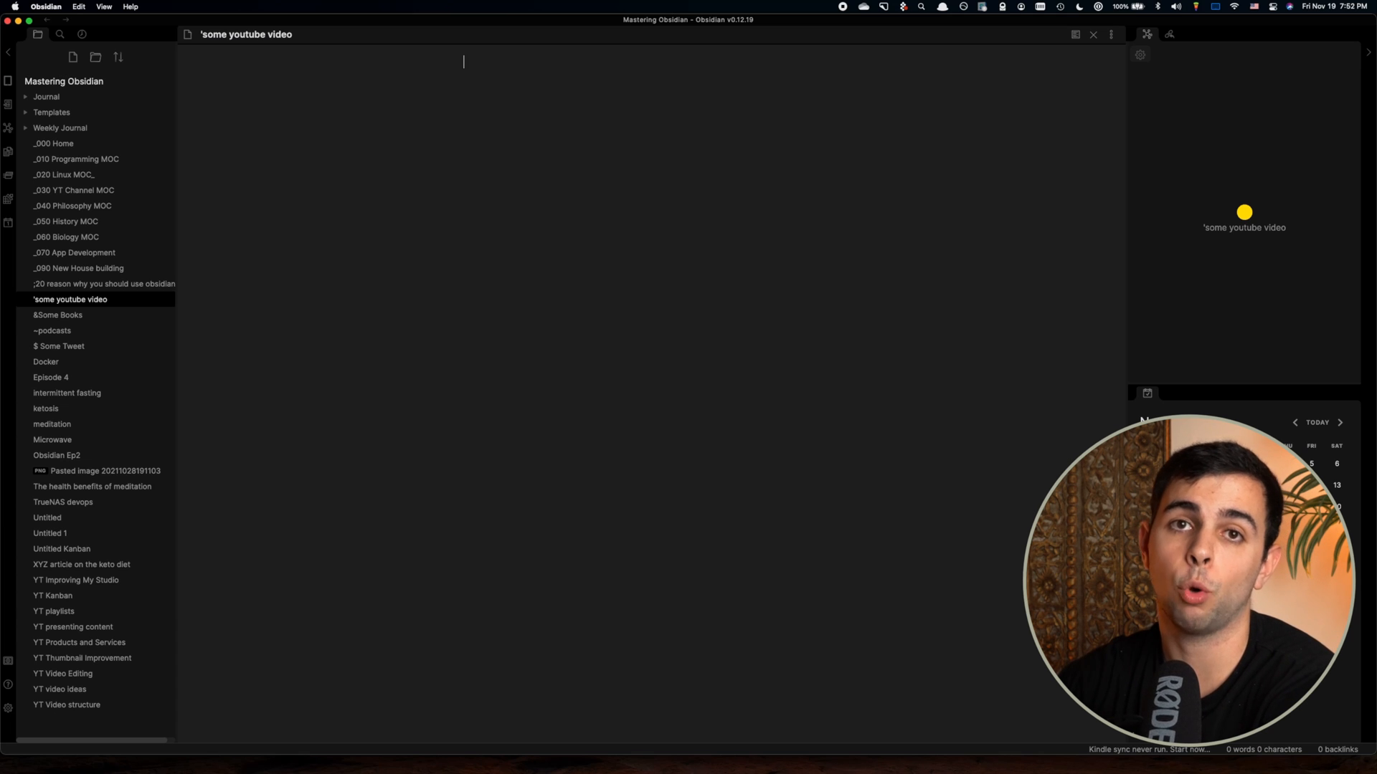